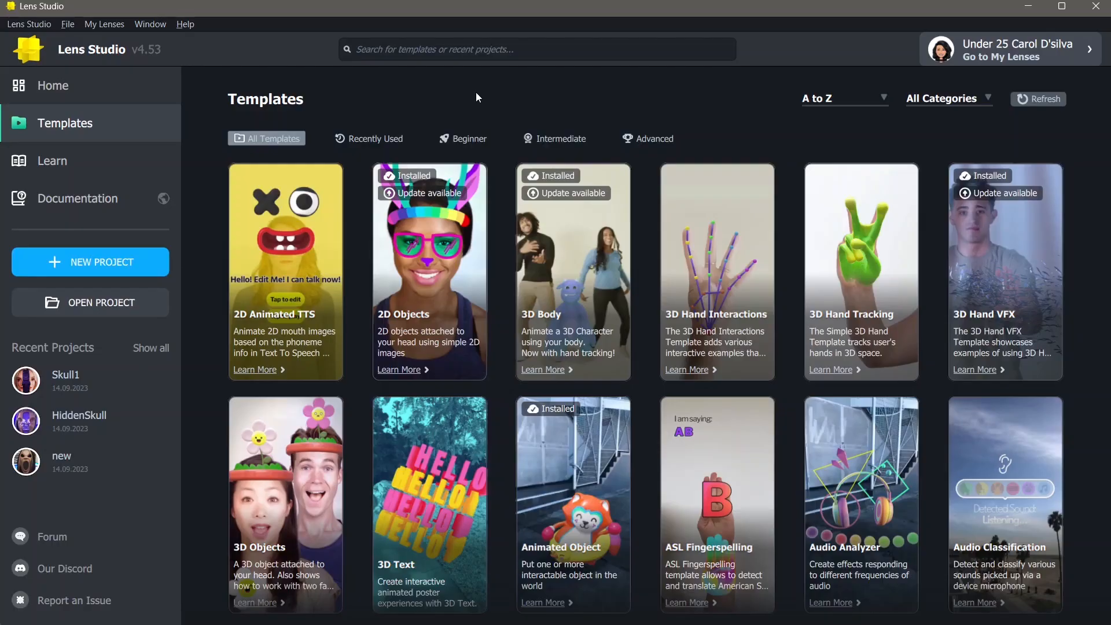
pyautogui.moveTo(652, 288)
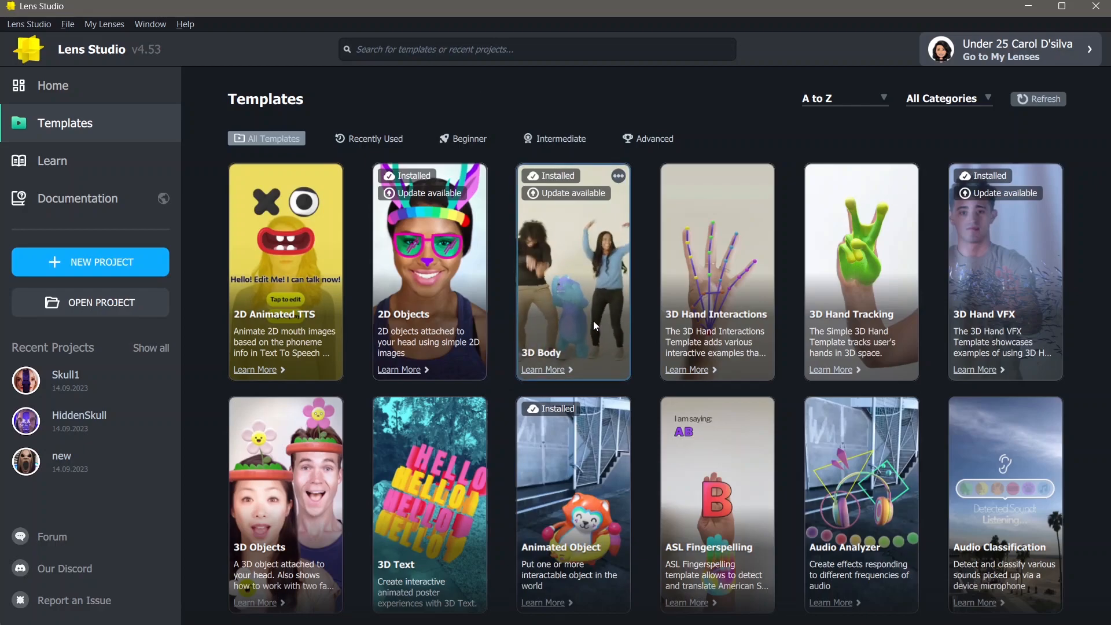
# Step: Scroll the template gallery down past Cloth Simulation to the City-Scale AR, Classification and Configuration templates
pyautogui.scroll(-3)
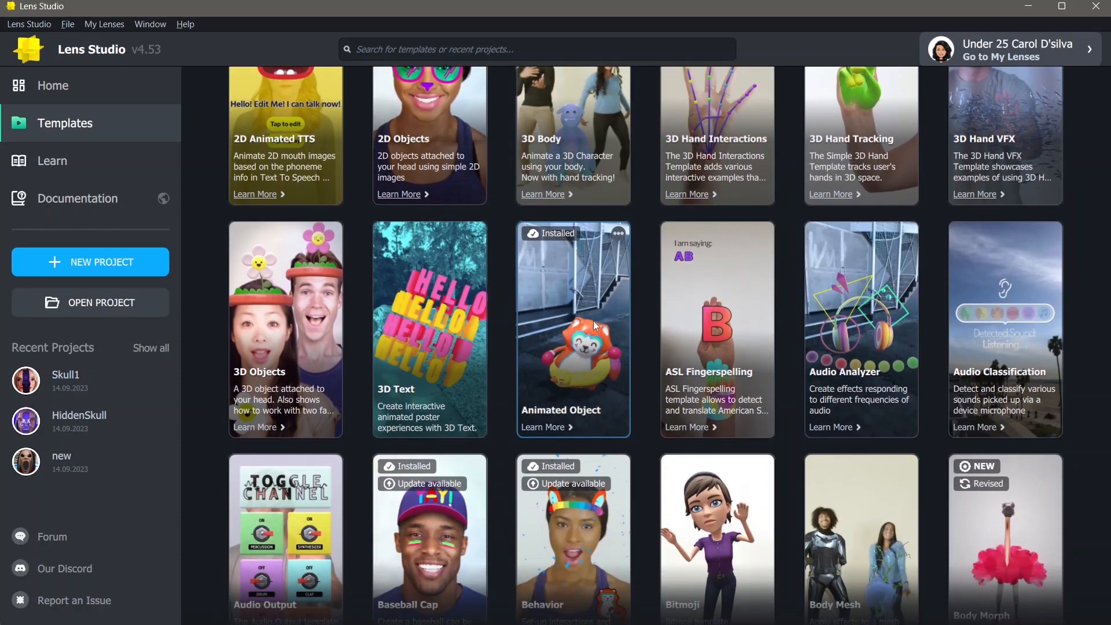
pyautogui.scroll(-3)
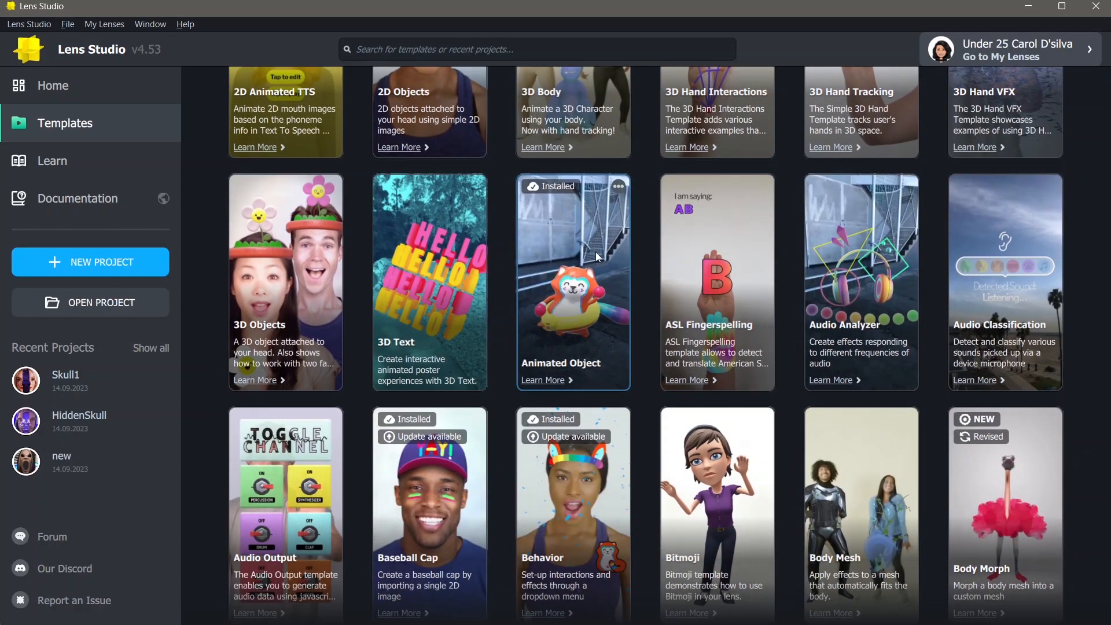
pyautogui.scroll(-3)
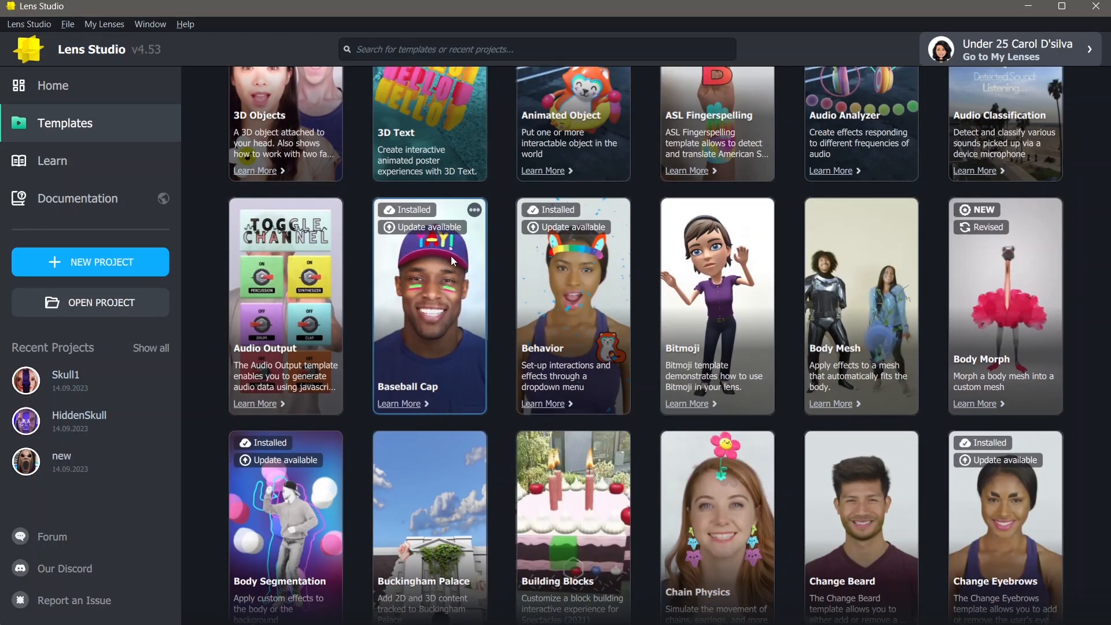
pyautogui.scroll(-3)
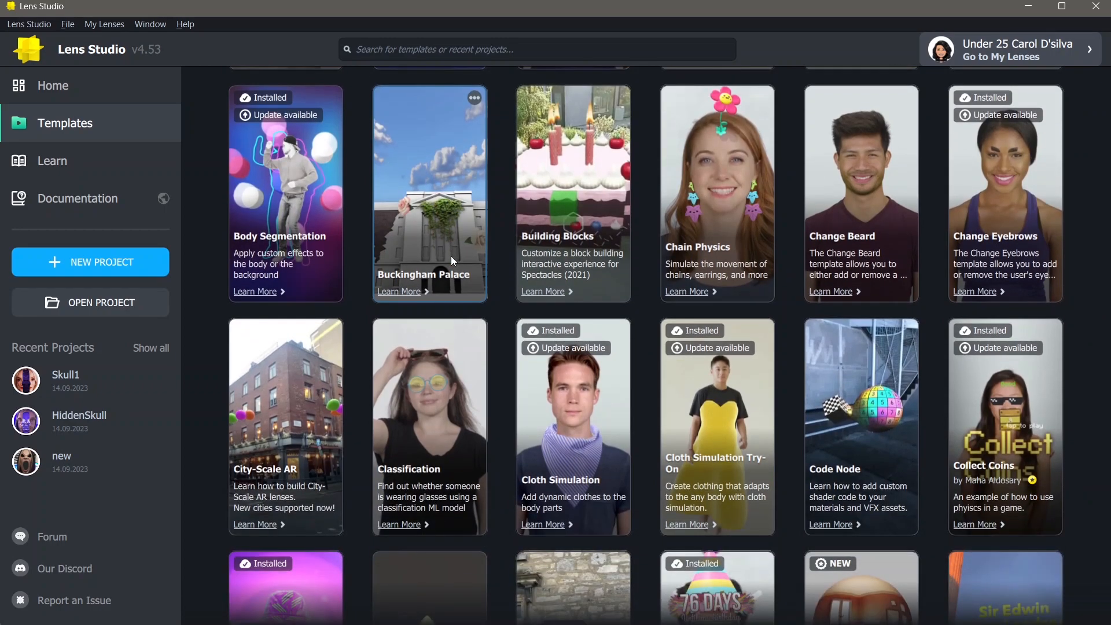
pyautogui.scroll(-3)
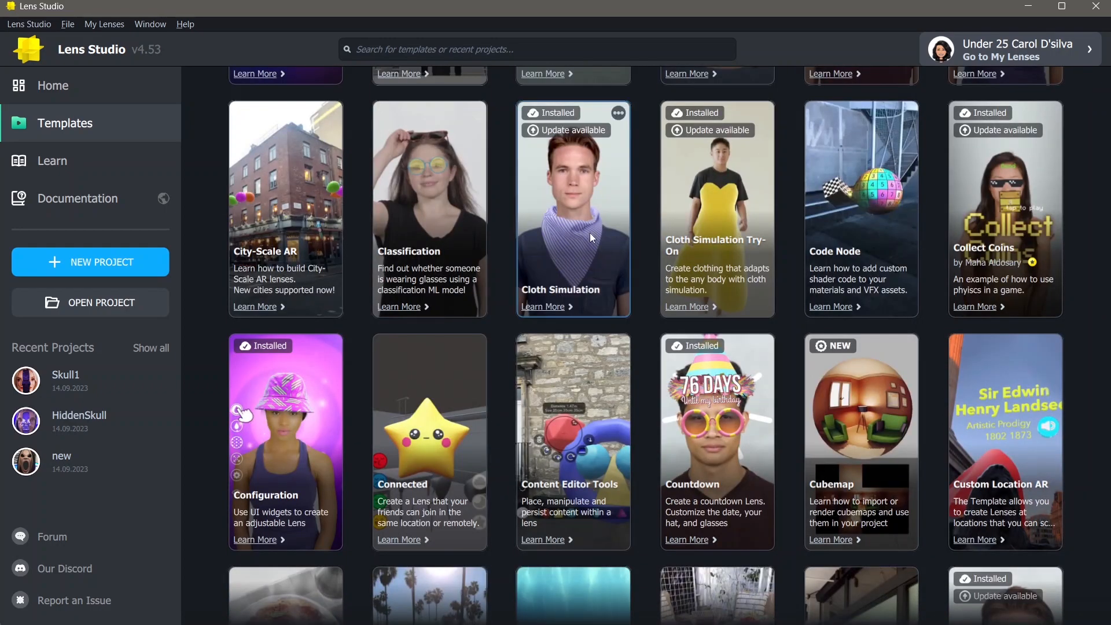
pyautogui.scroll(-3)
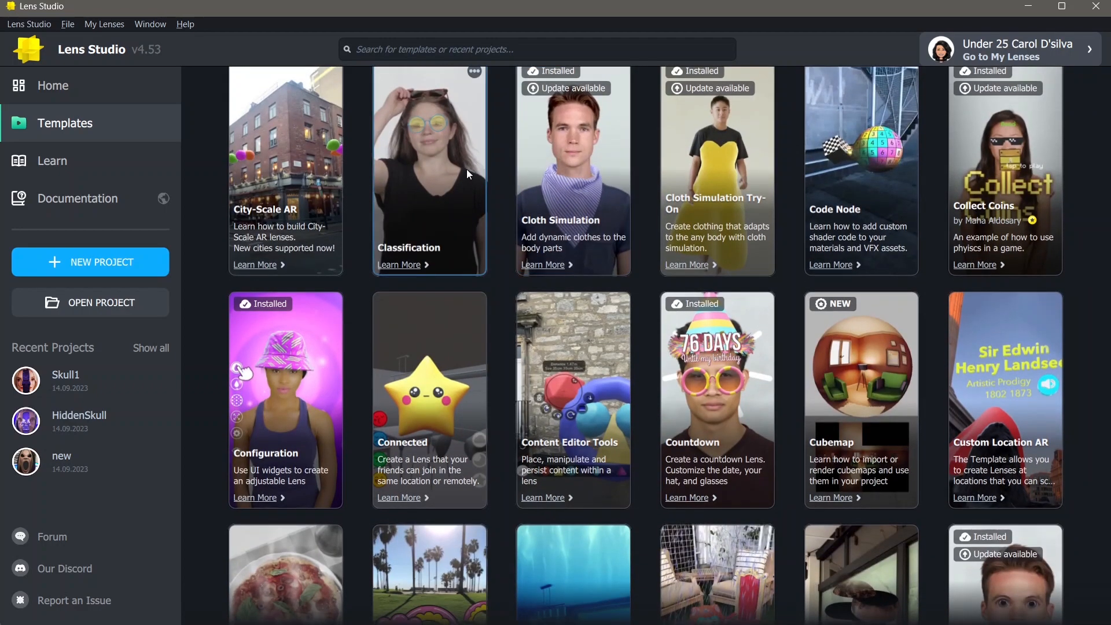
pyautogui.moveTo(497, 185)
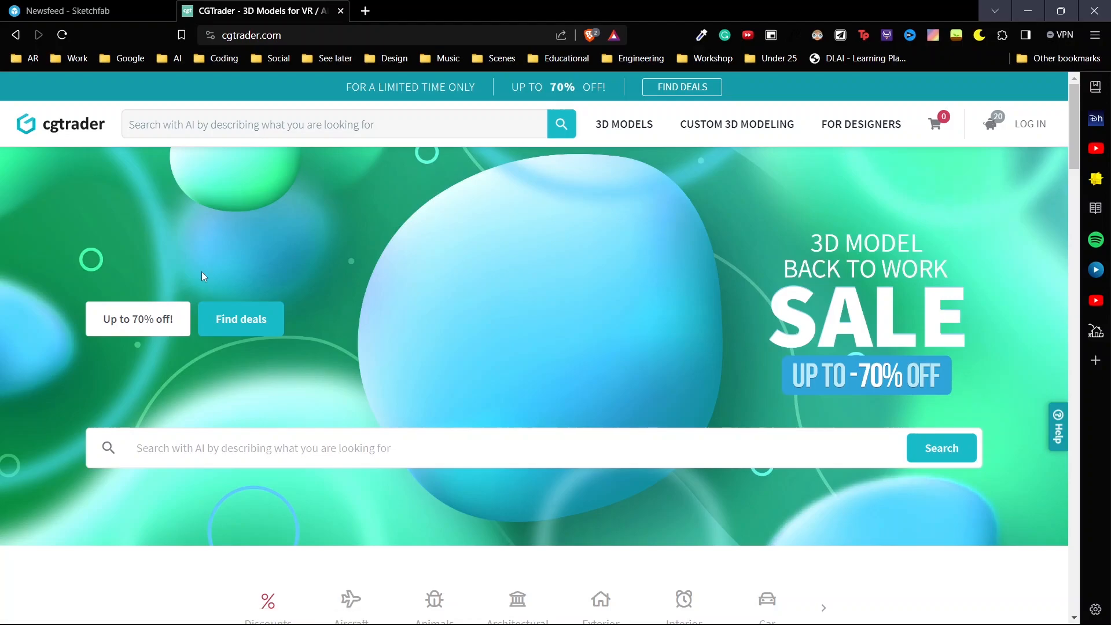
# Step: Scroll the CGTrader homepage to its marketplace section, then switch back to the Sketchfab tab
pyautogui.scroll(-3)
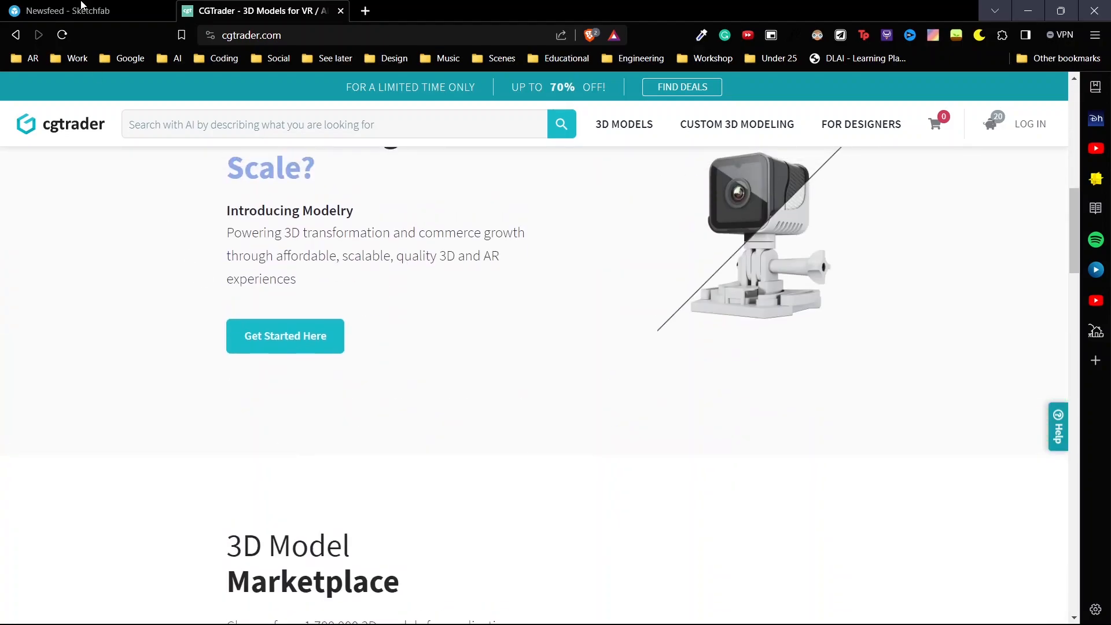
pyautogui.click(63, 11)
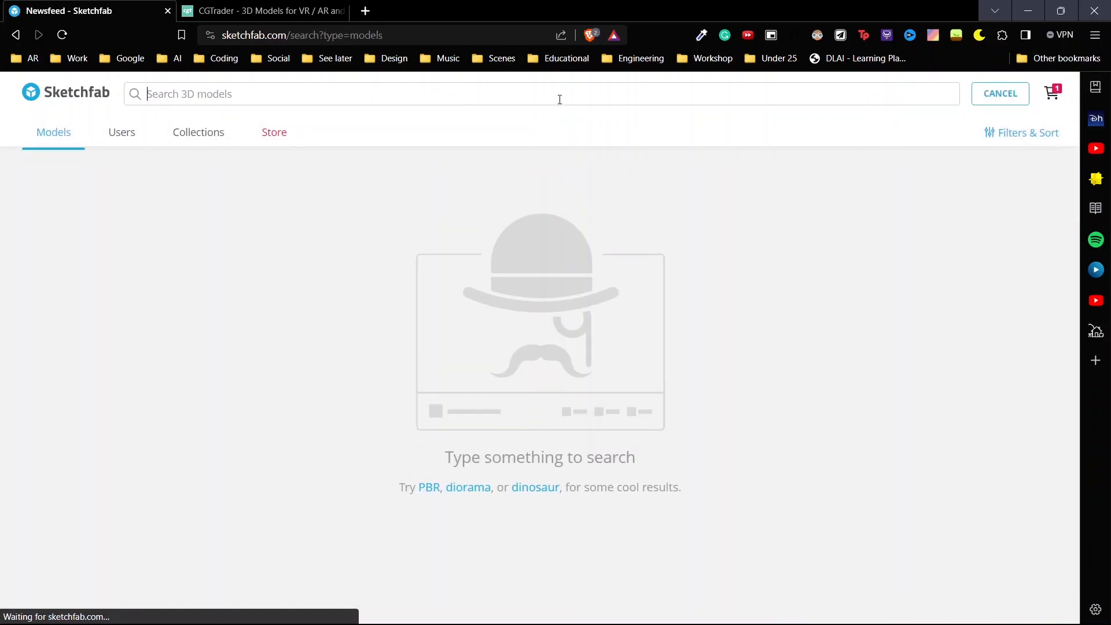
# Step: Search Sketchfab for 'hat' and filter the results to downloadable models
pyautogui.click(1017, 132)
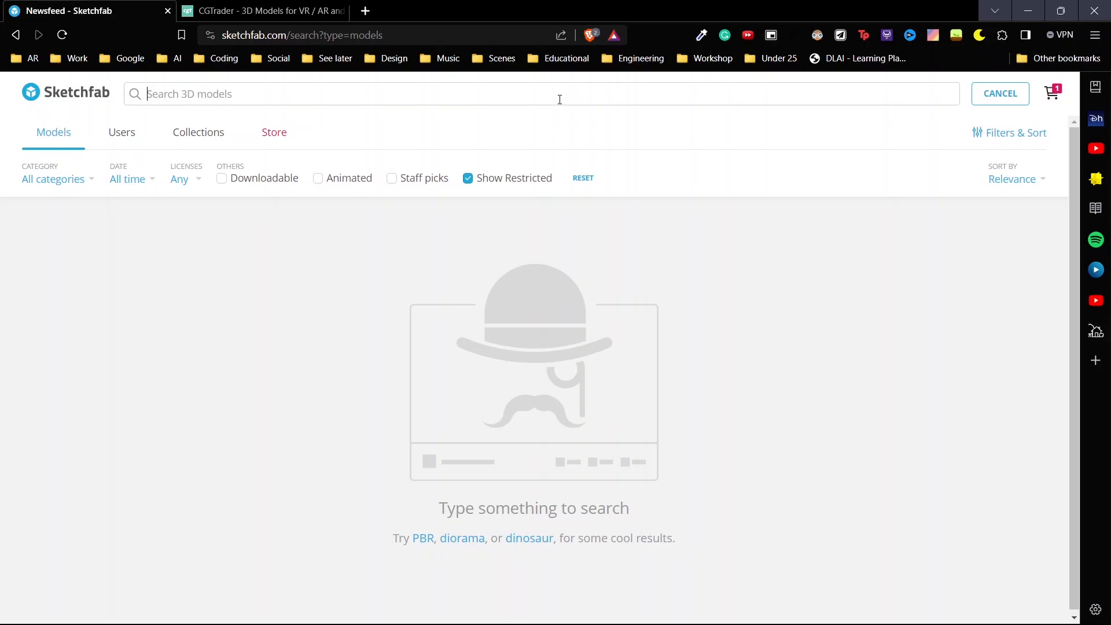
pyautogui.write('hat')
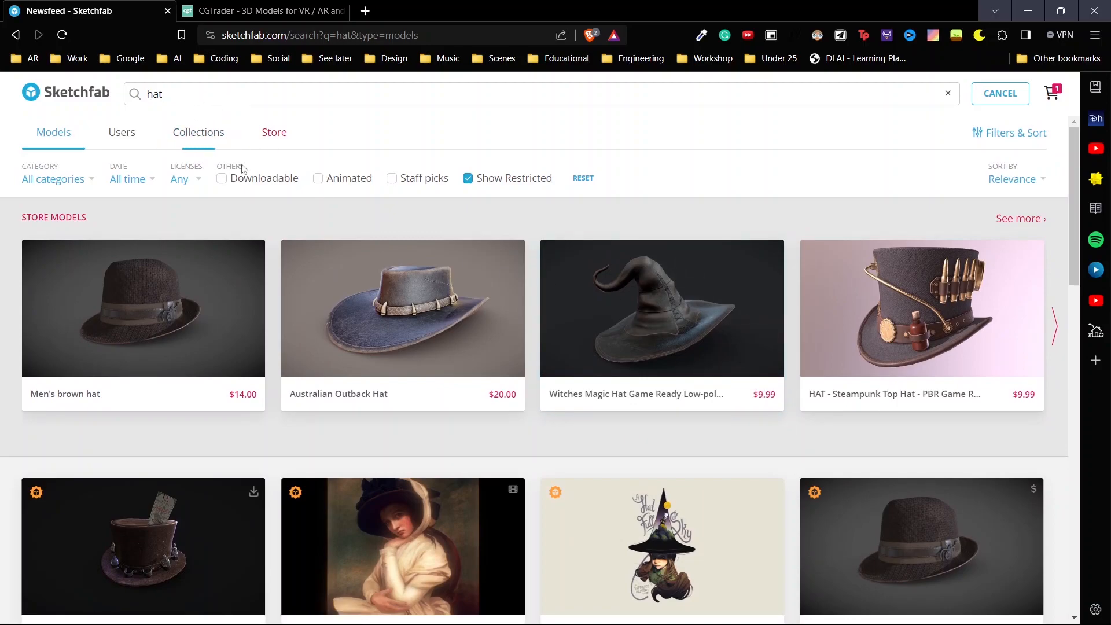
pyautogui.click(222, 178)
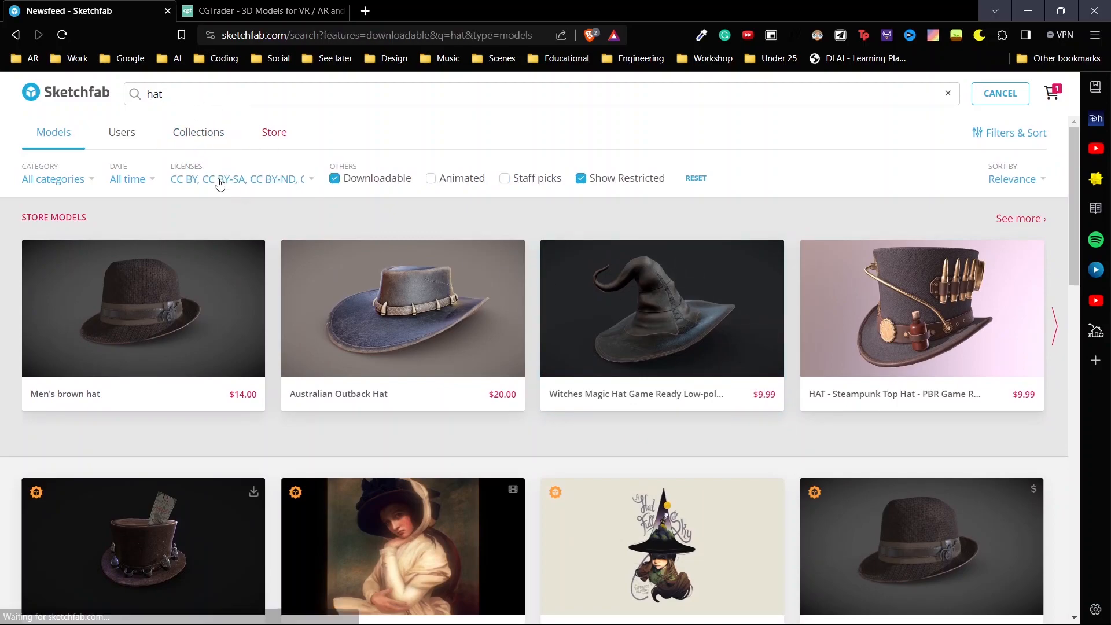
pyautogui.scroll(-3)
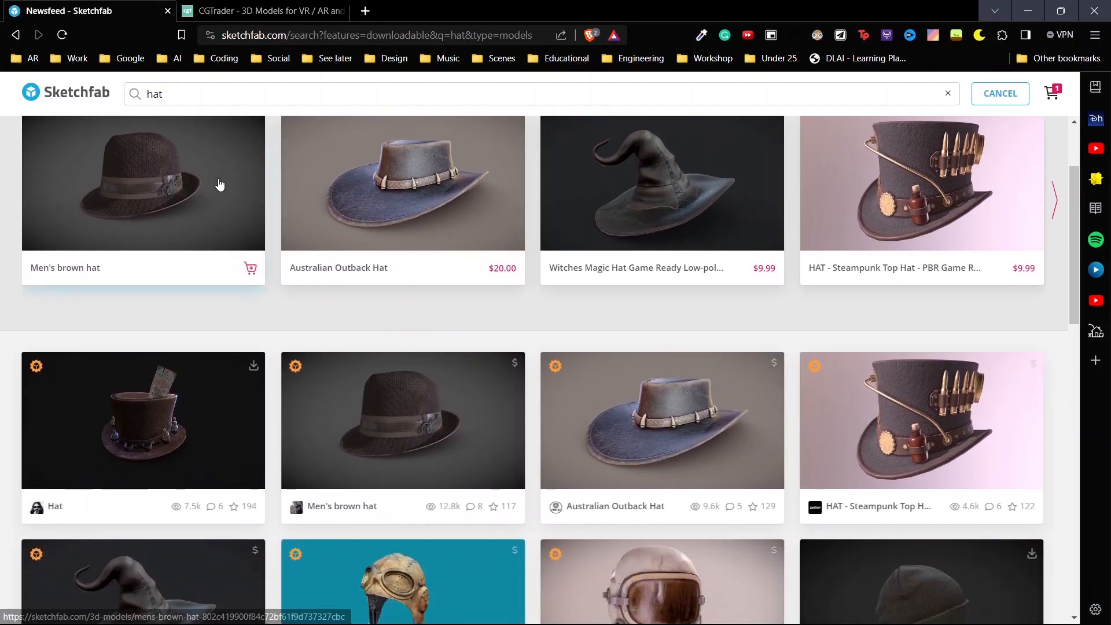
pyautogui.scroll(-3)
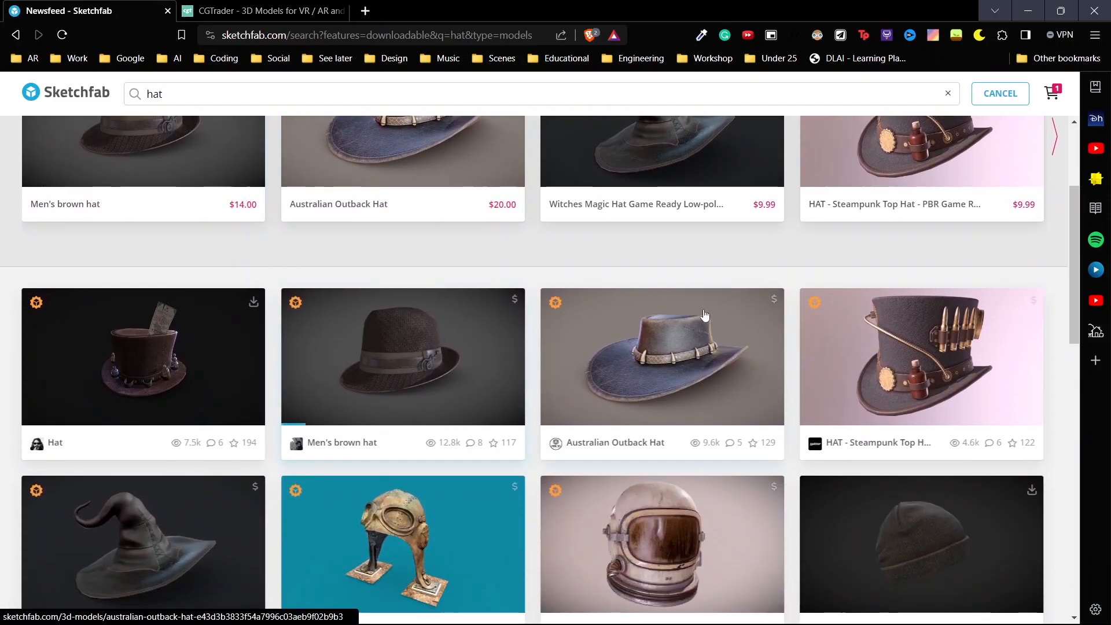
pyautogui.moveTo(702, 354)
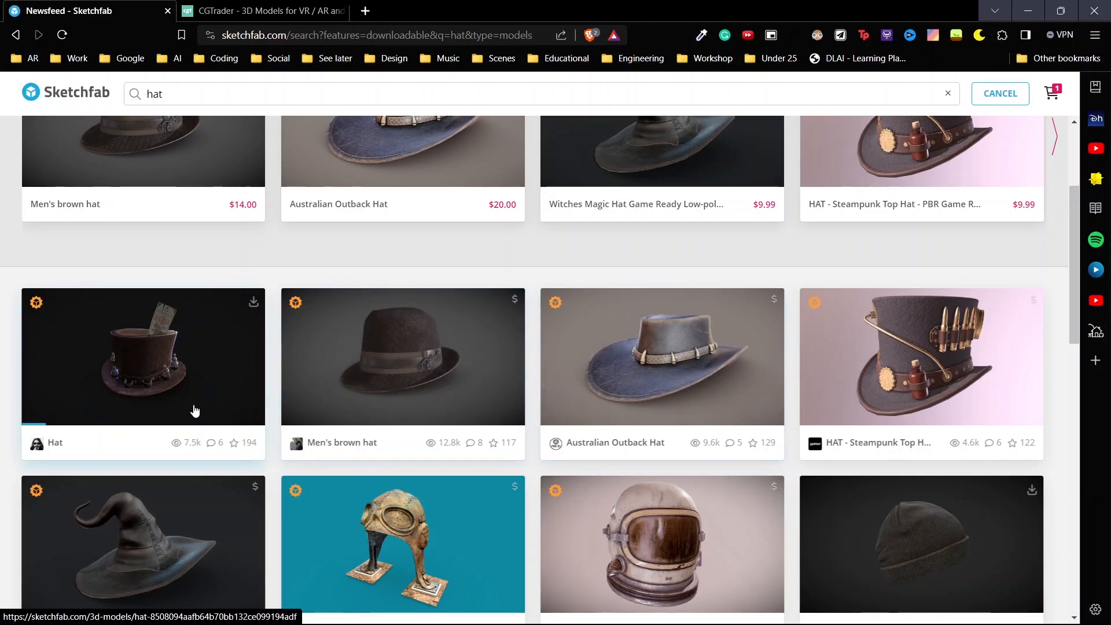
pyautogui.moveTo(224, 364)
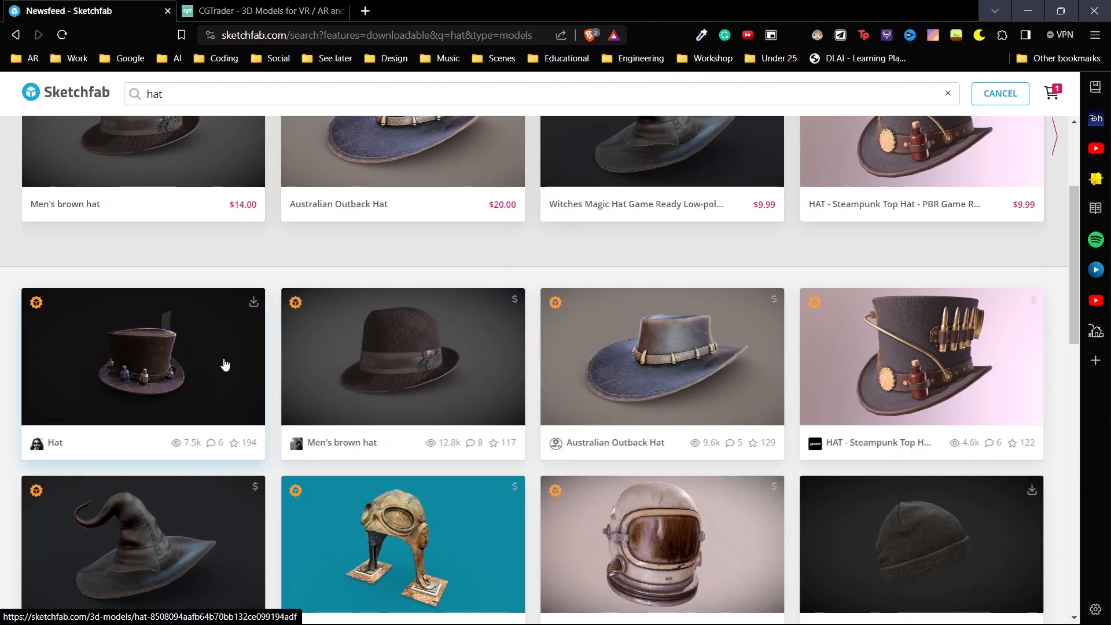
pyautogui.moveTo(255, 306)
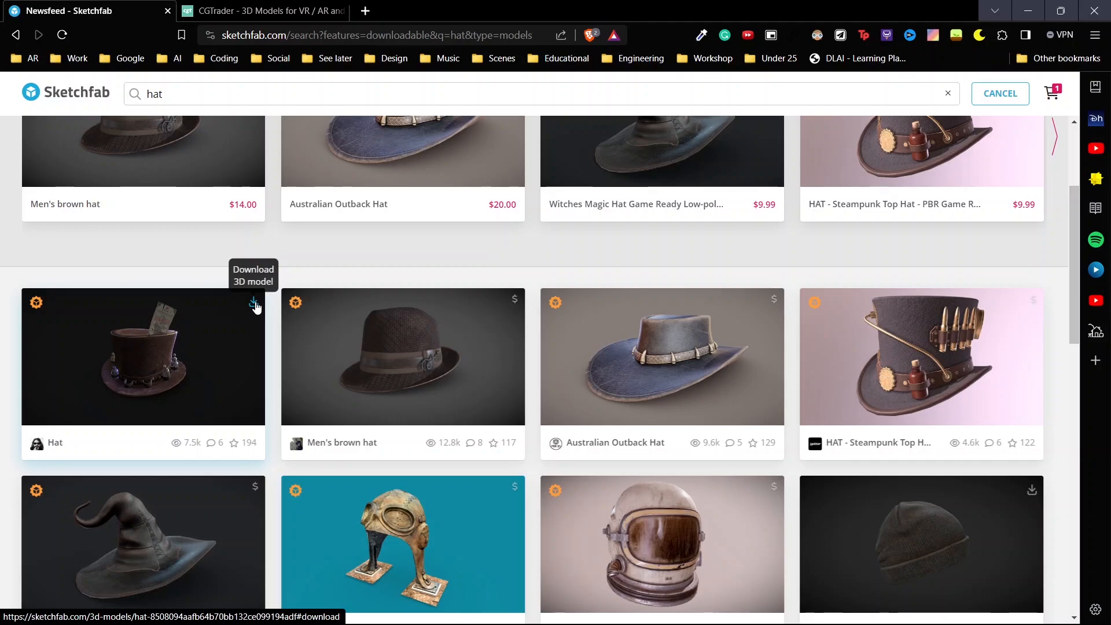
pyautogui.moveTo(509, 317)
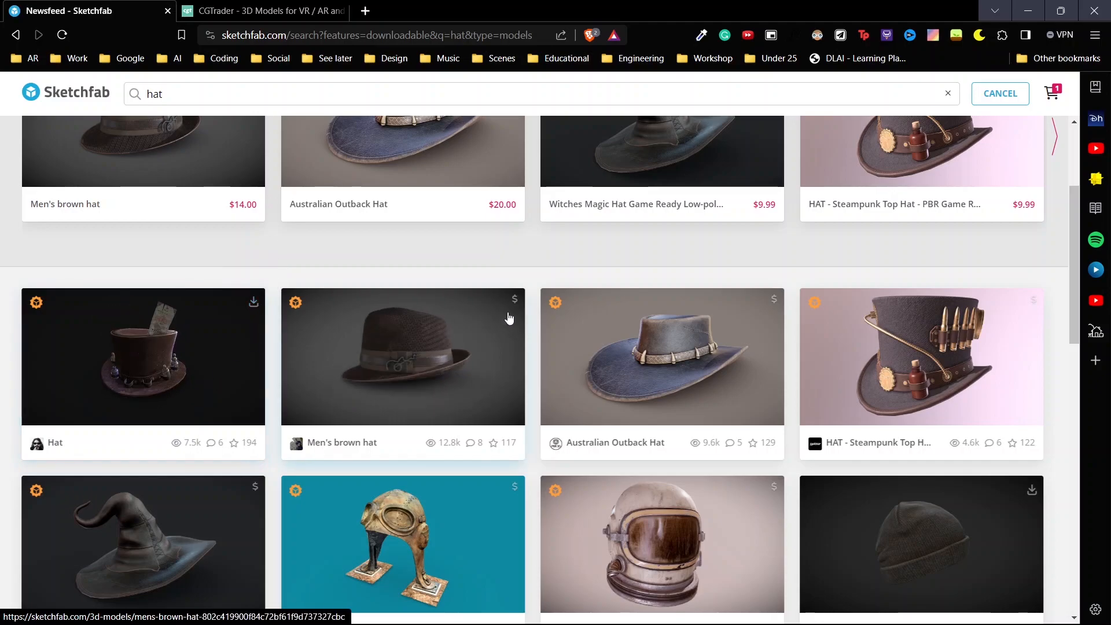
pyautogui.moveTo(514, 301)
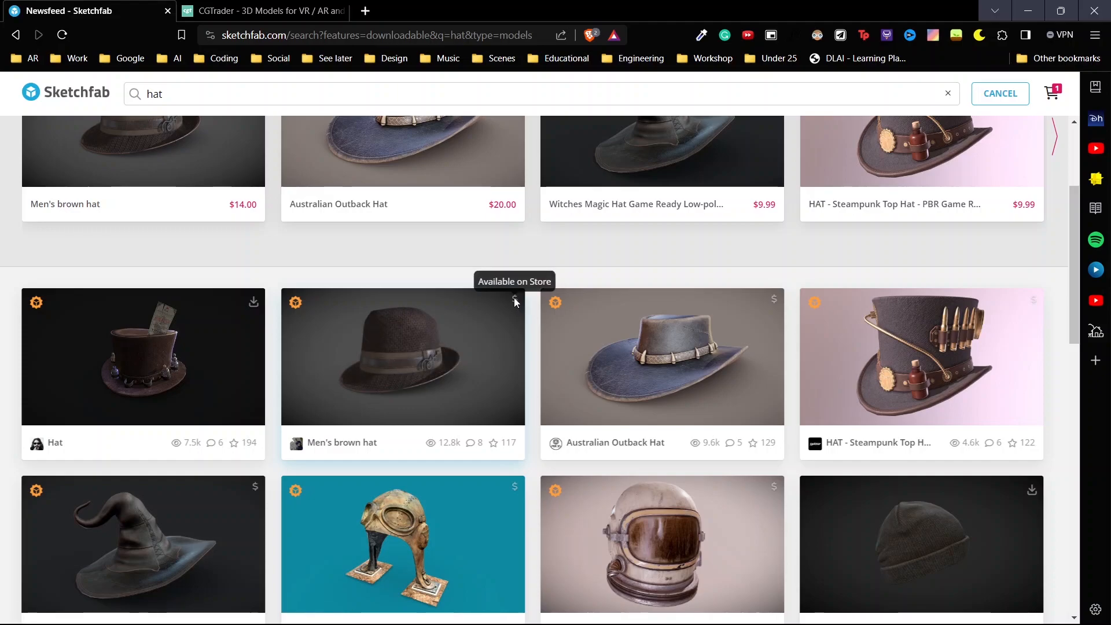
pyautogui.moveTo(160, 400)
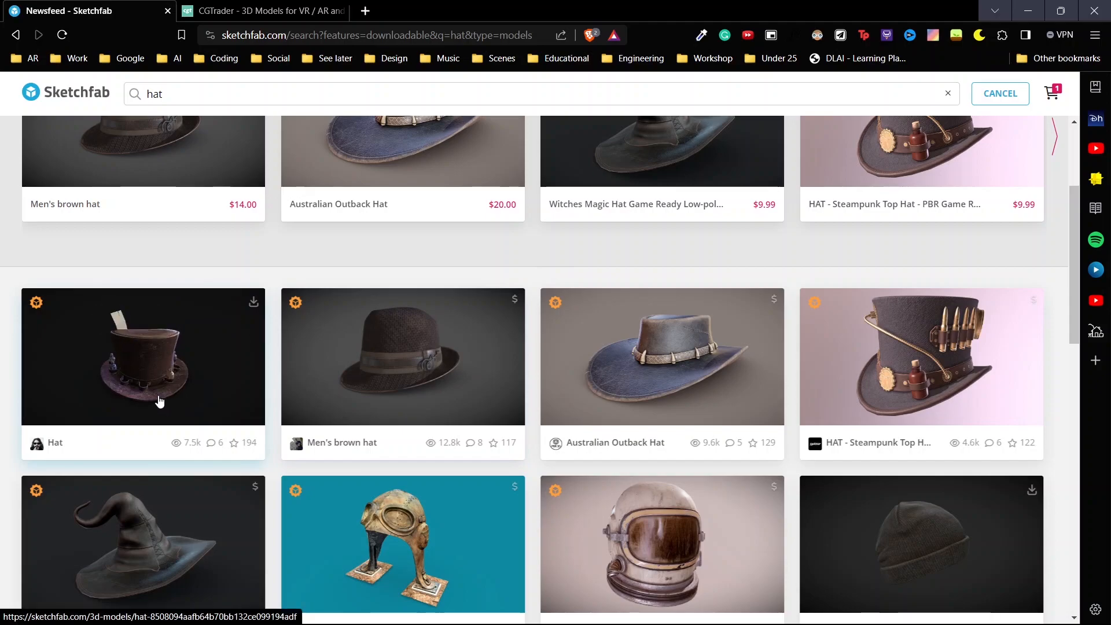
pyautogui.moveTo(253, 303)
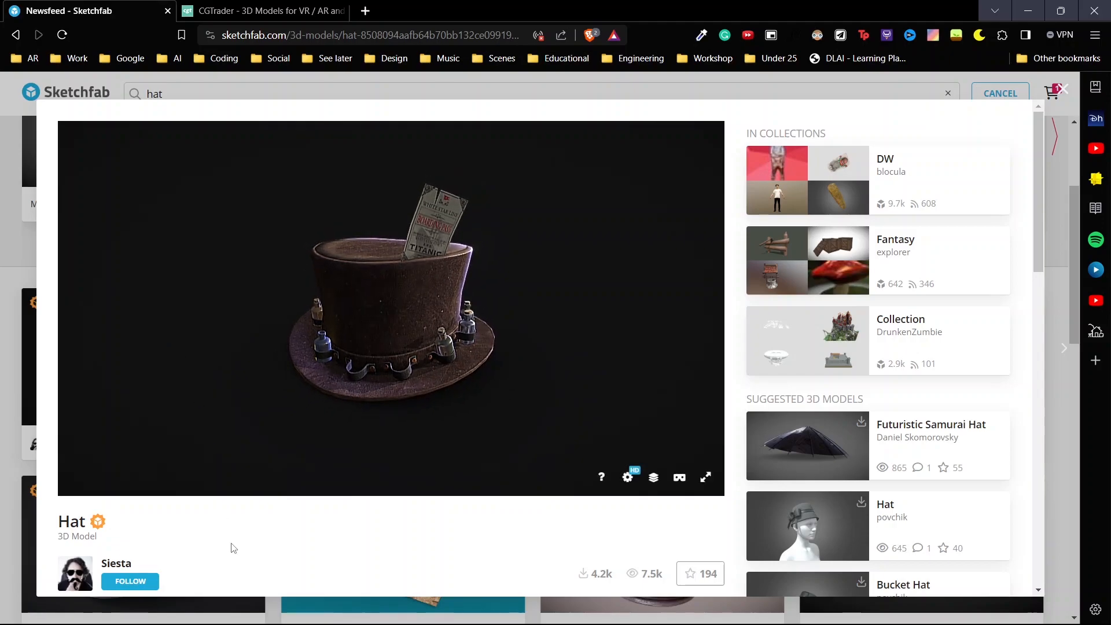
# Step: Download the free Hat model with poison bottles in GLB format
pyautogui.scroll(-3)
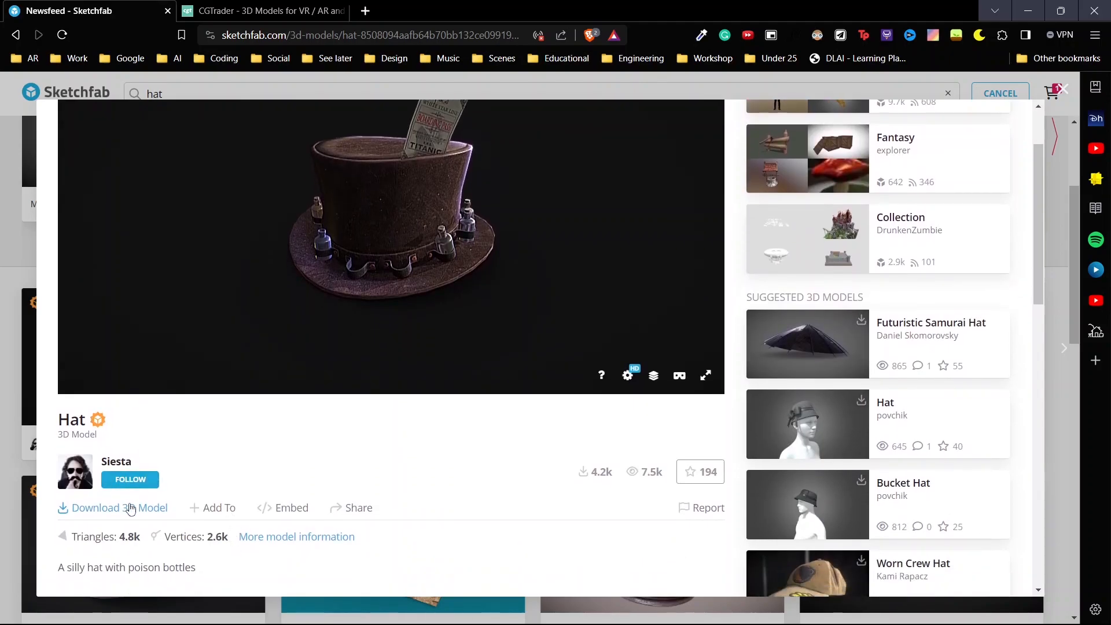
pyautogui.click(119, 508)
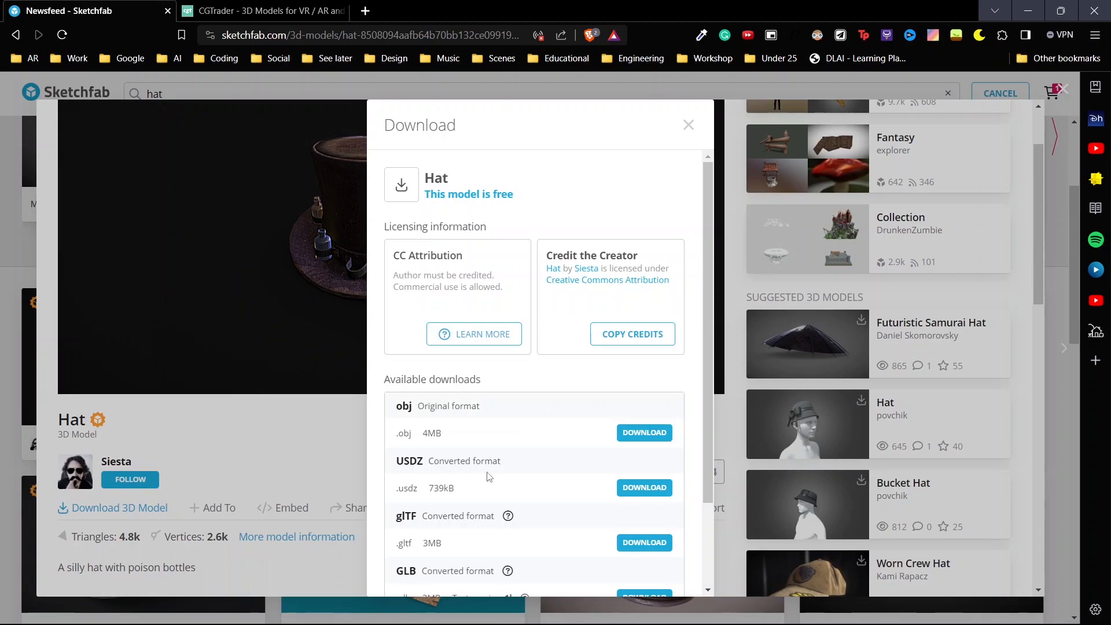
pyautogui.scroll(-3)
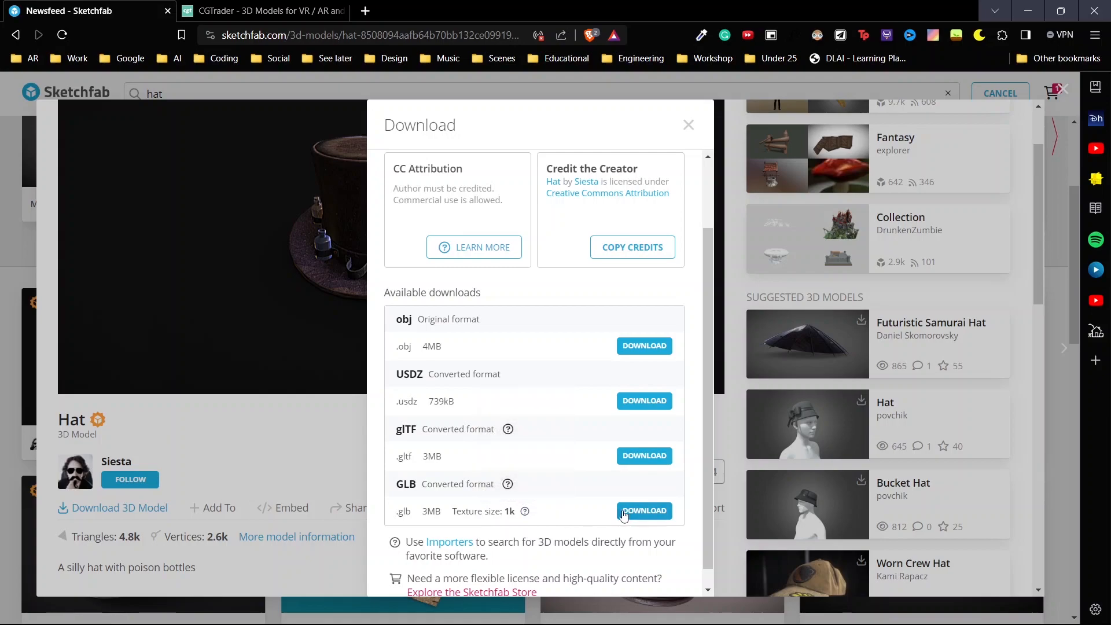
pyautogui.click(643, 512)
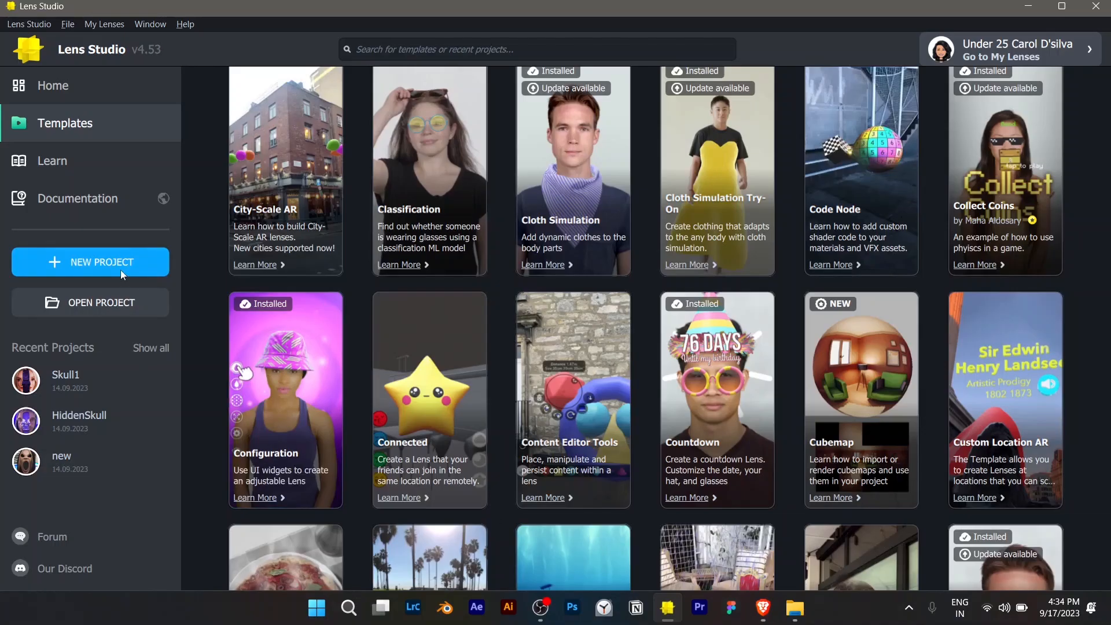
# Step: Create a new empty project and start adding a resource to it
pyautogui.click(91, 262)
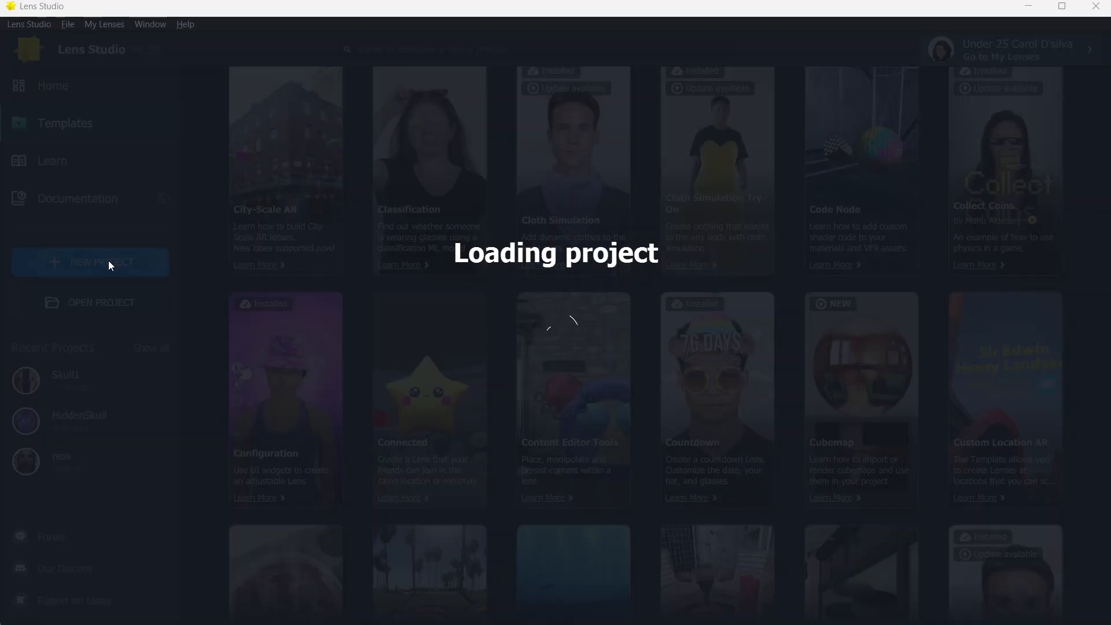
pyautogui.click(90, 262)
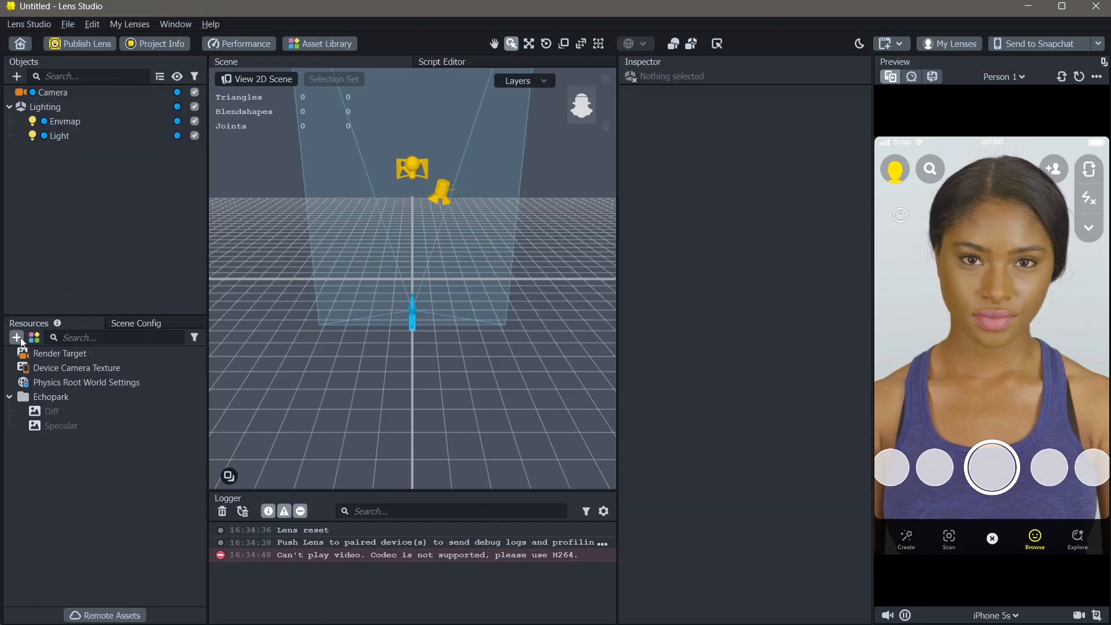
pyautogui.click(16, 338)
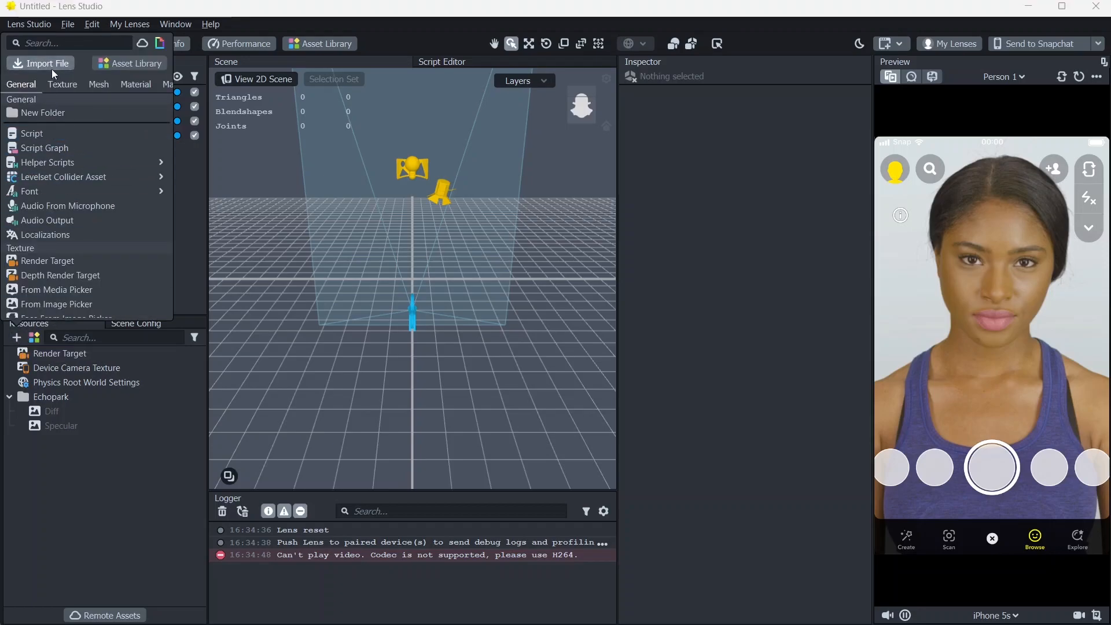
# Step: Import the hat file from the Downloads 3D Lens folder, bringing up its glTF import options
pyautogui.click(39, 62)
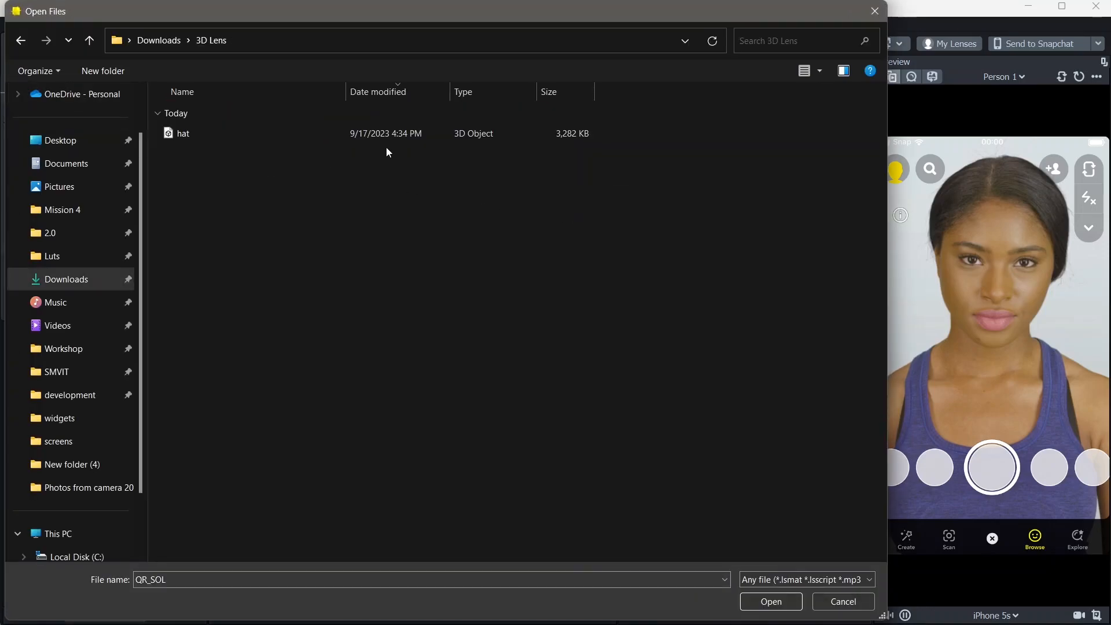
pyautogui.click(181, 133)
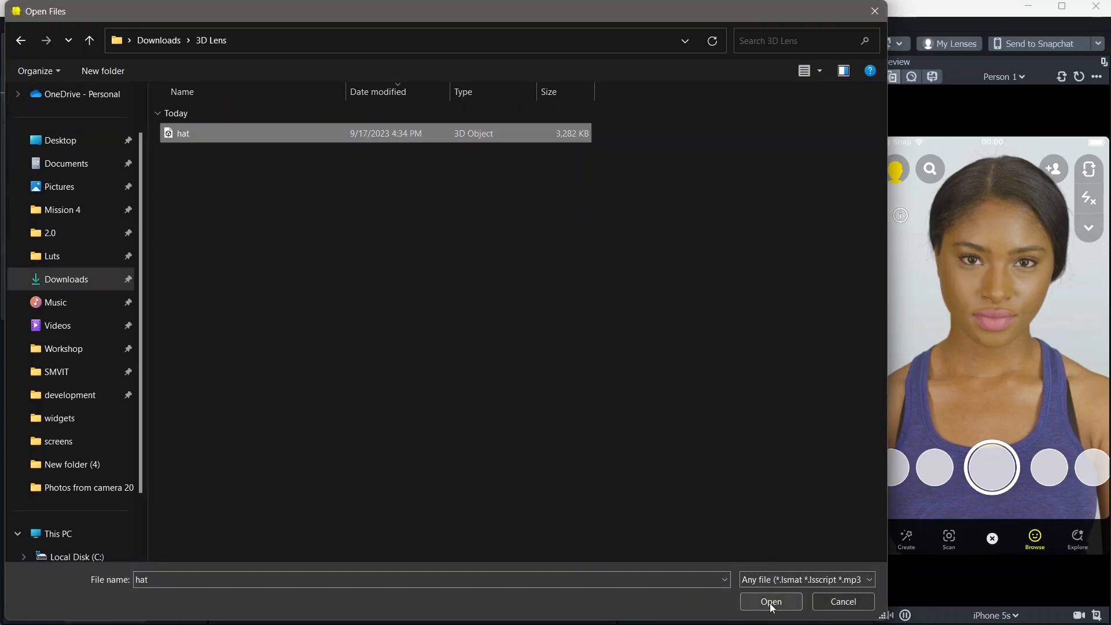
pyautogui.click(771, 602)
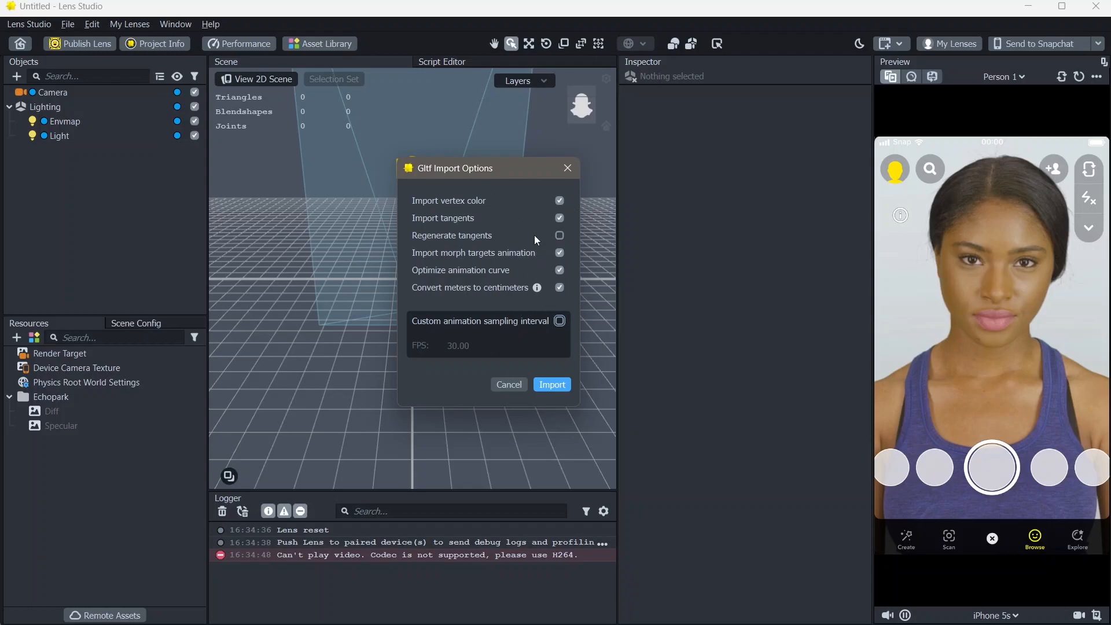
# Step: Import the hat glTF with default options so it appears in the project resources
pyautogui.click(550, 384)
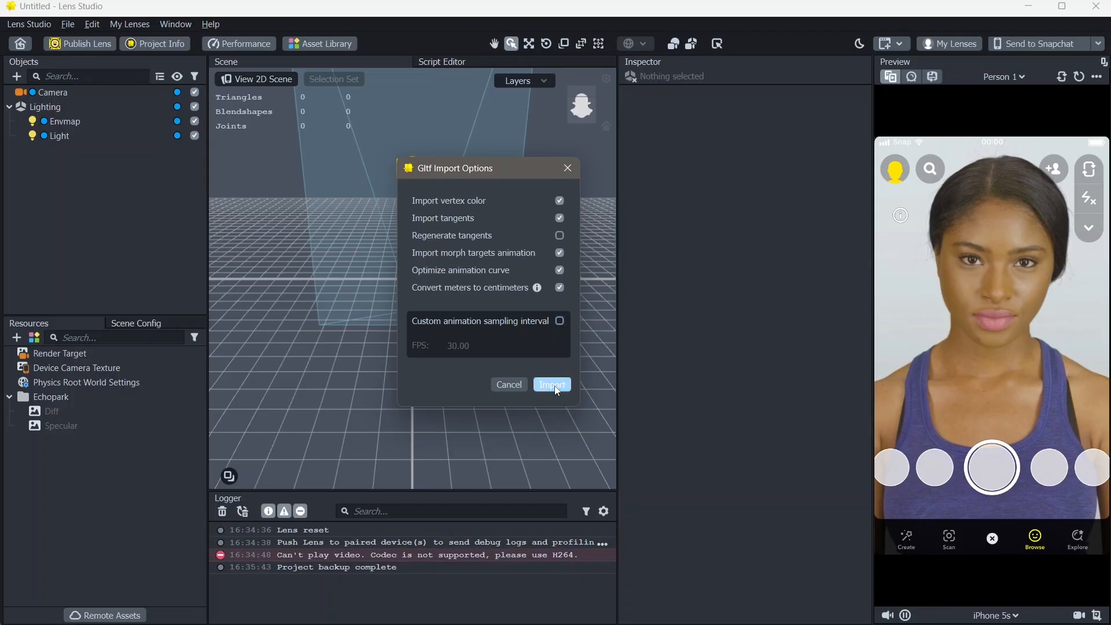
pyautogui.click(552, 384)
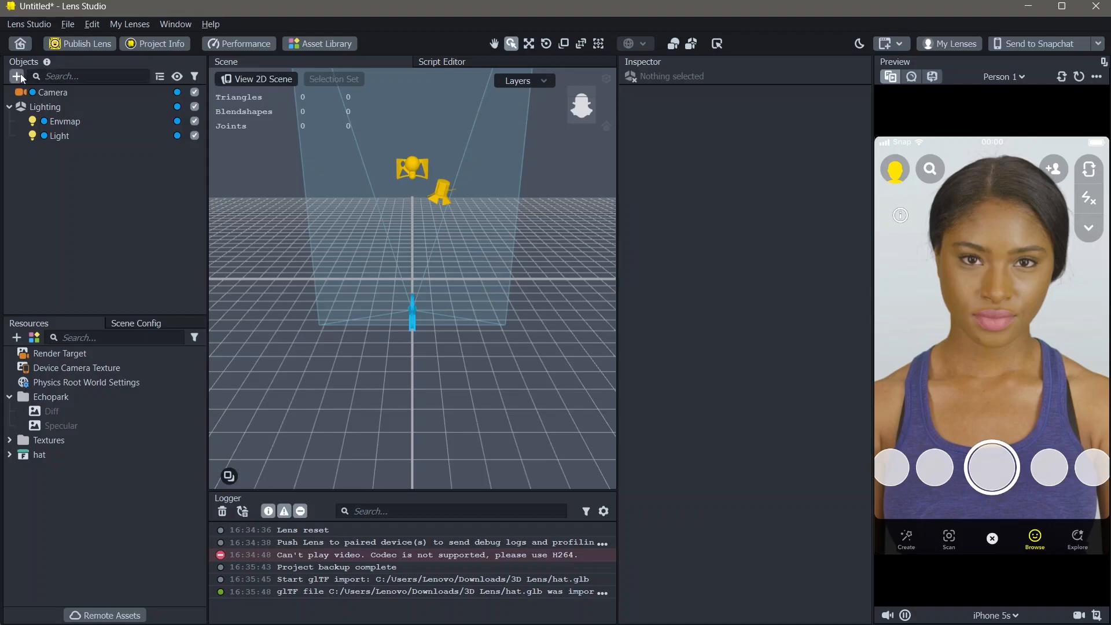
# Step: Add a Head Binding object to the scene by searching 'head' in the objects list
pyautogui.click(16, 77)
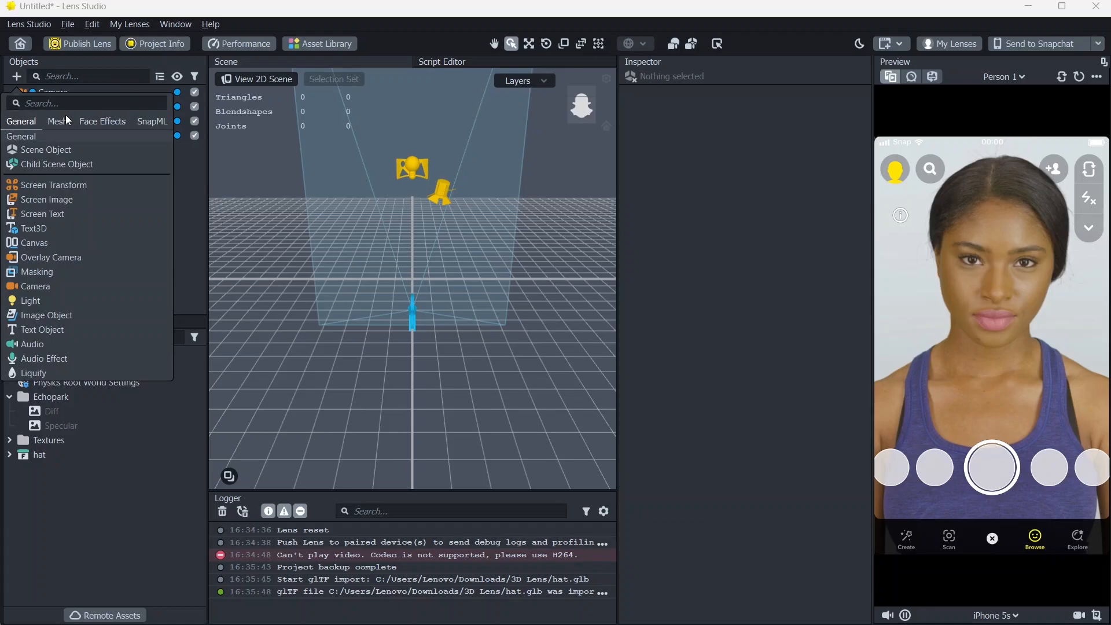
pyautogui.write('head')
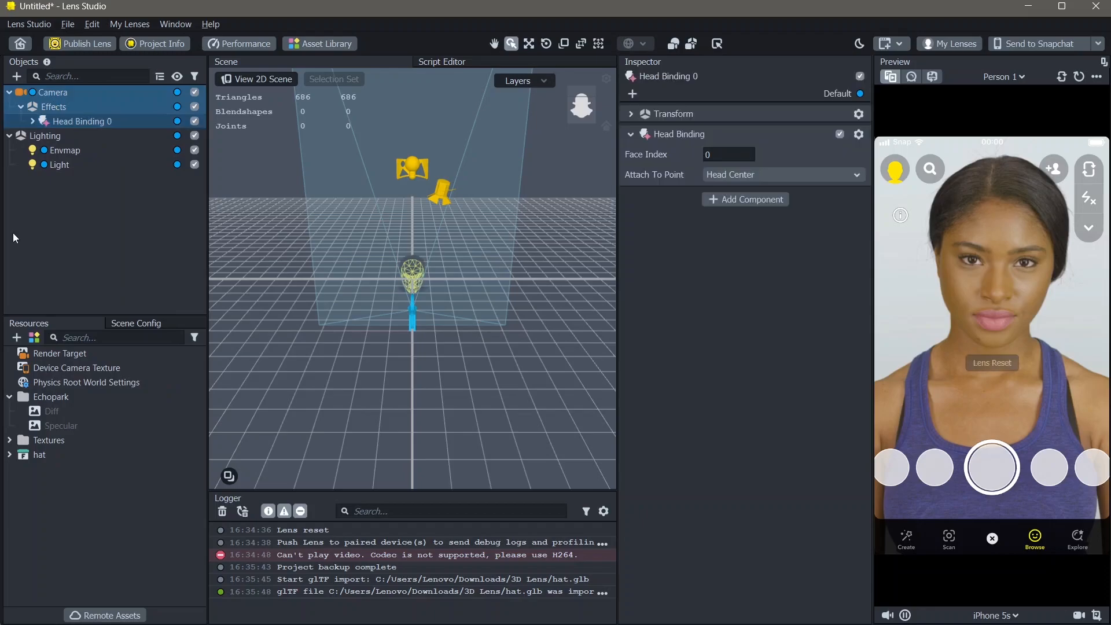
pyautogui.click(10, 453)
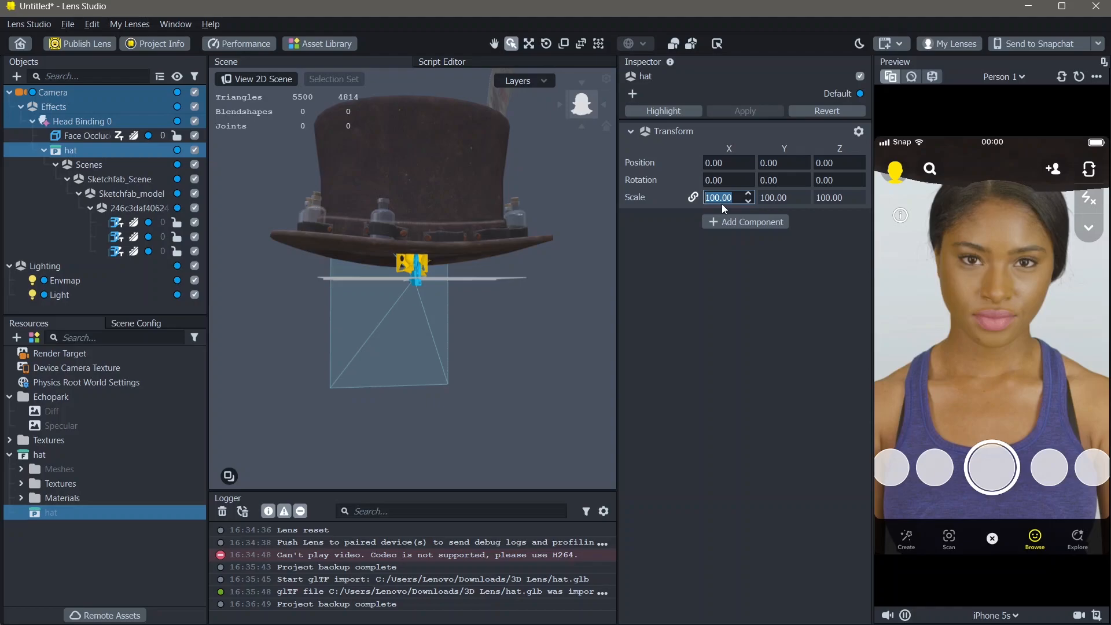
# Step: Try hat scale values 10, 1 and 5, then settle on a uniform scale of 3
pyautogui.write('10.00')
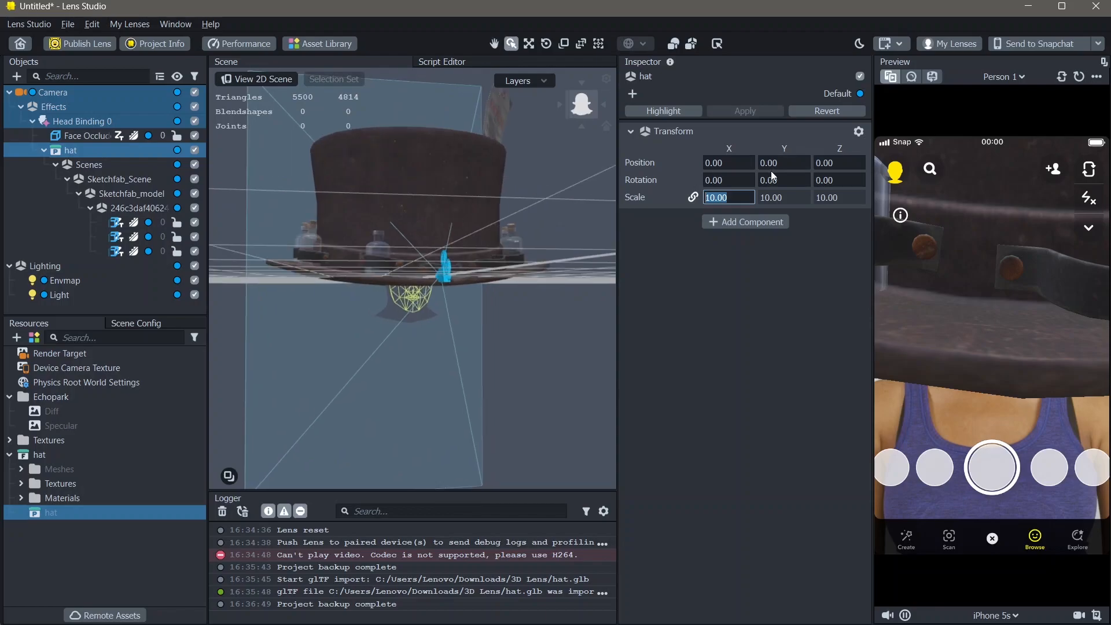
pyautogui.write('1.00')
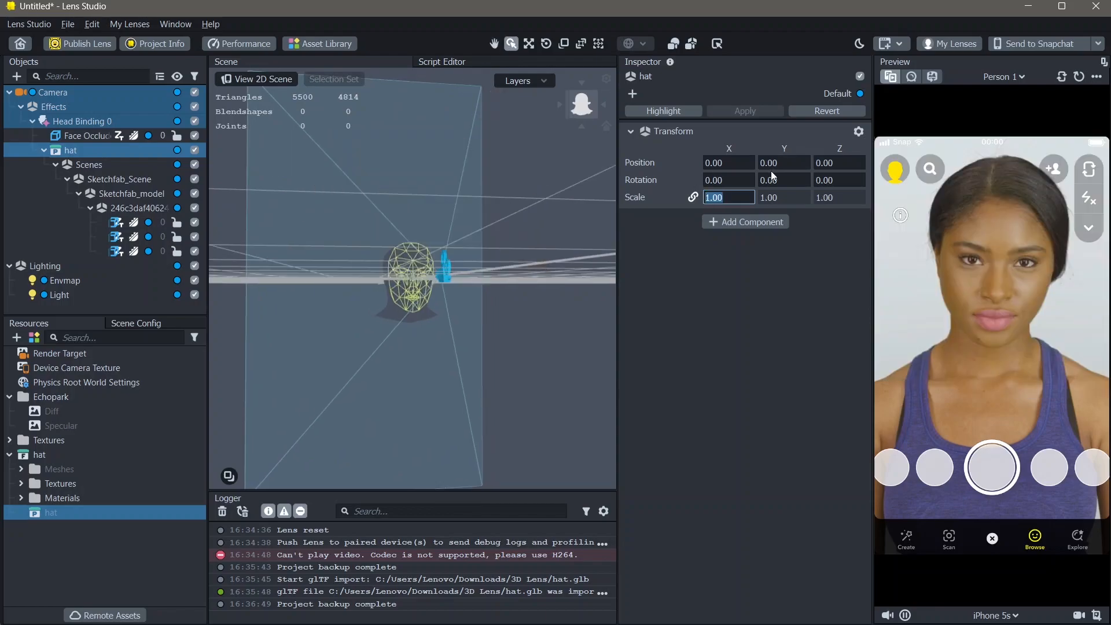
pyautogui.write('5.00')
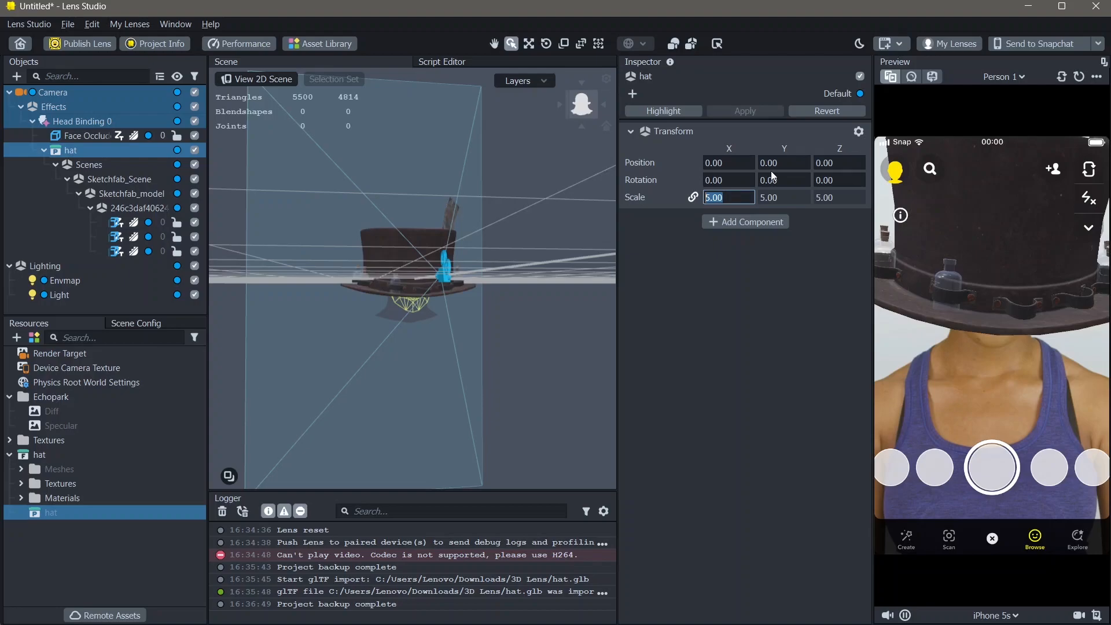
pyautogui.write('3.00')
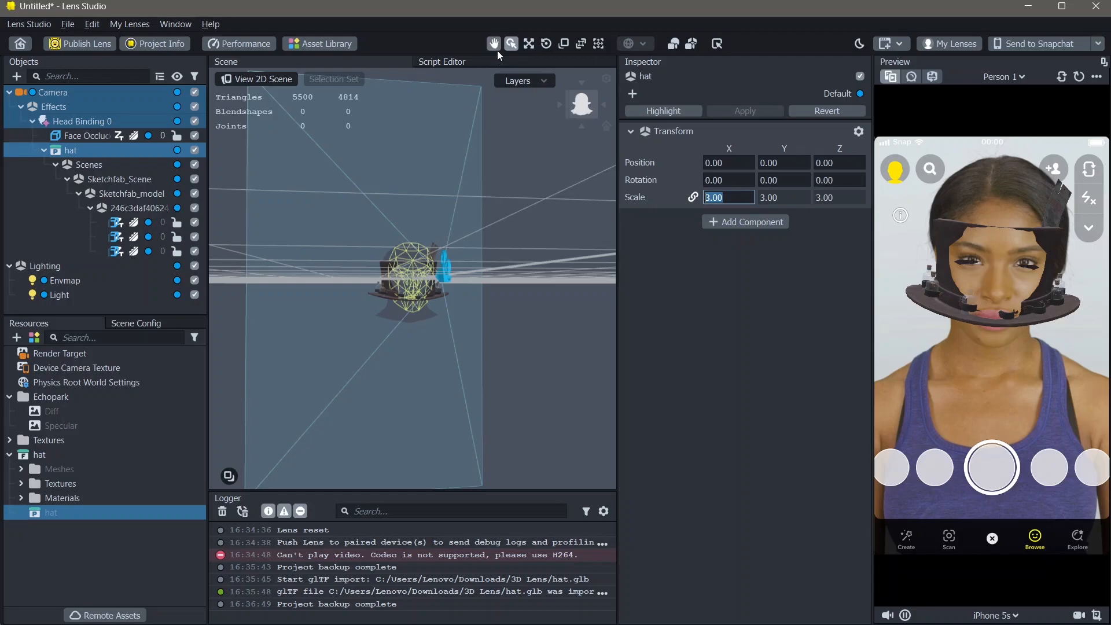
pyautogui.moveTo(1004, 303)
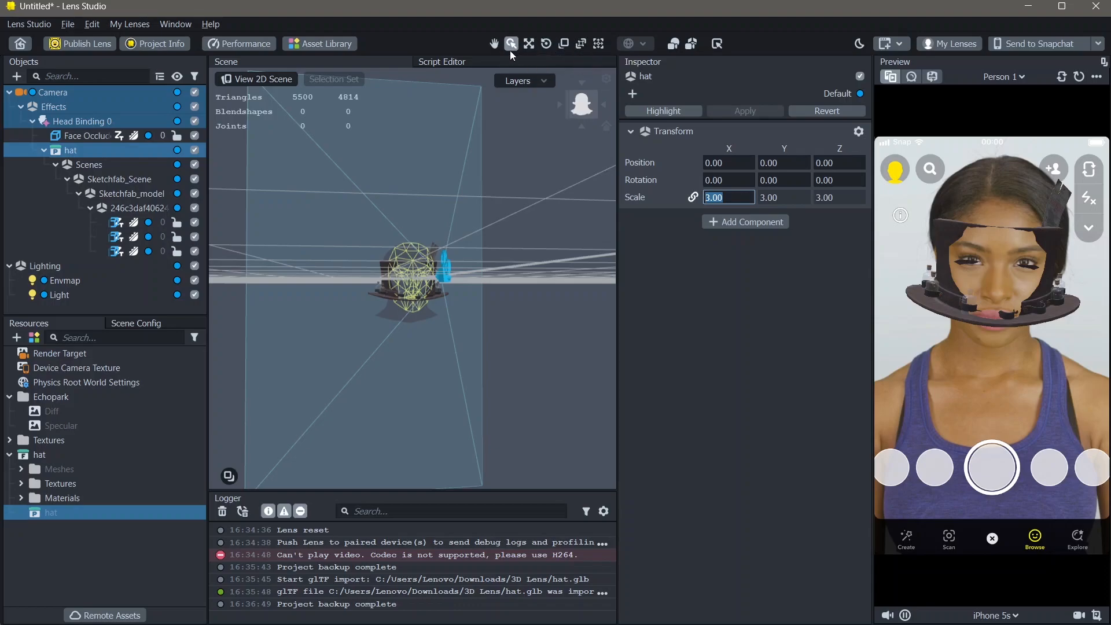
pyautogui.moveTo(511, 44)
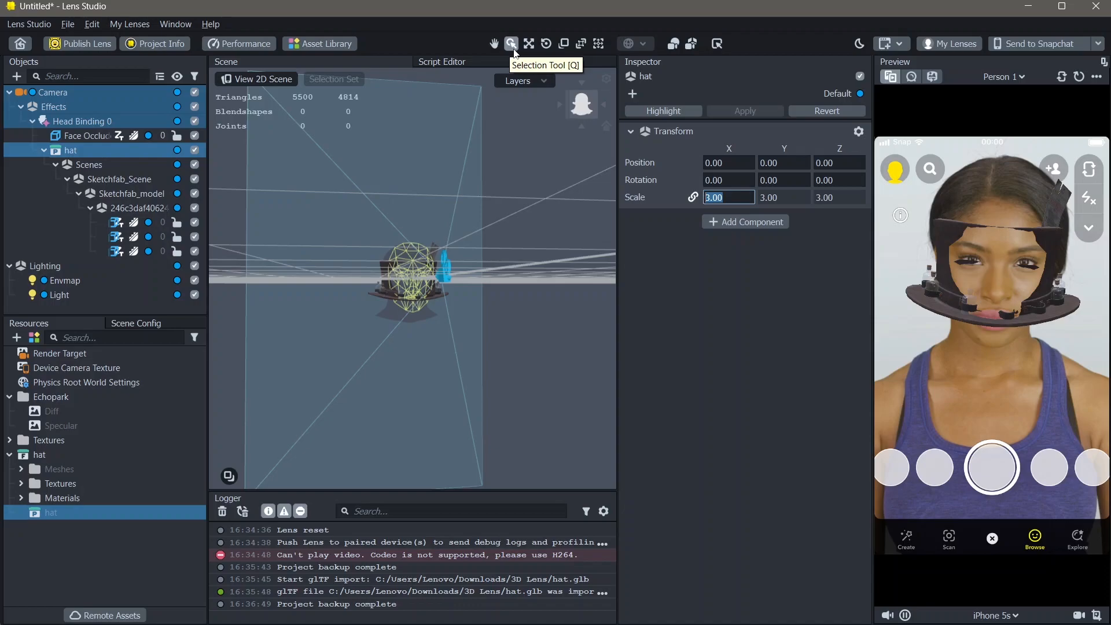
pyautogui.moveTo(527, 44)
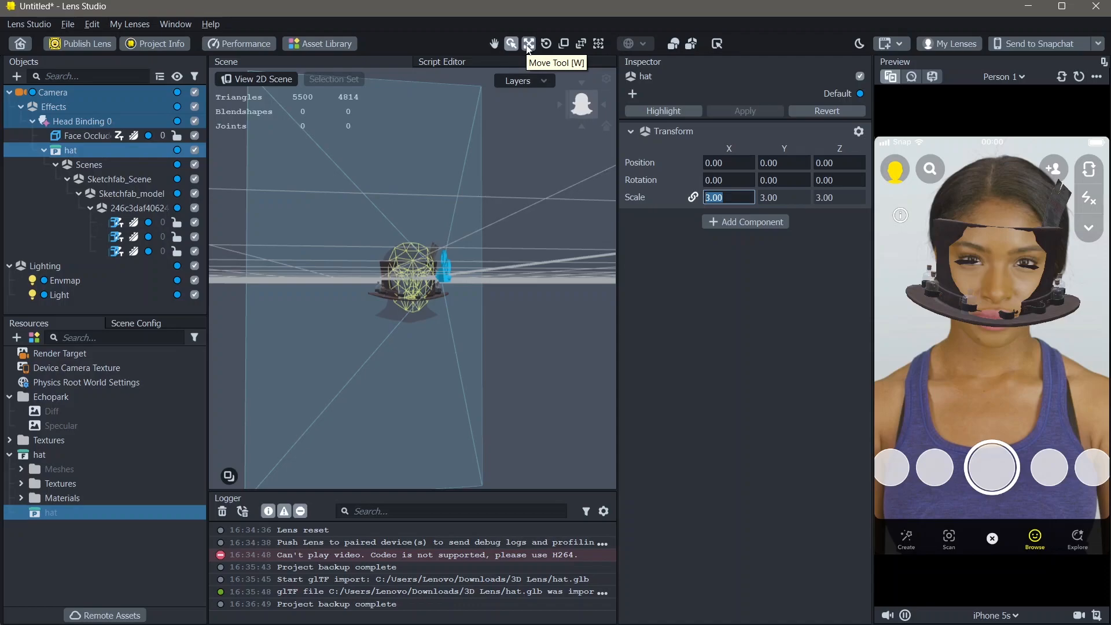
# Step: Switch to the Move Tool to reposition the hat above the preview face's forehead
pyautogui.click(528, 44)
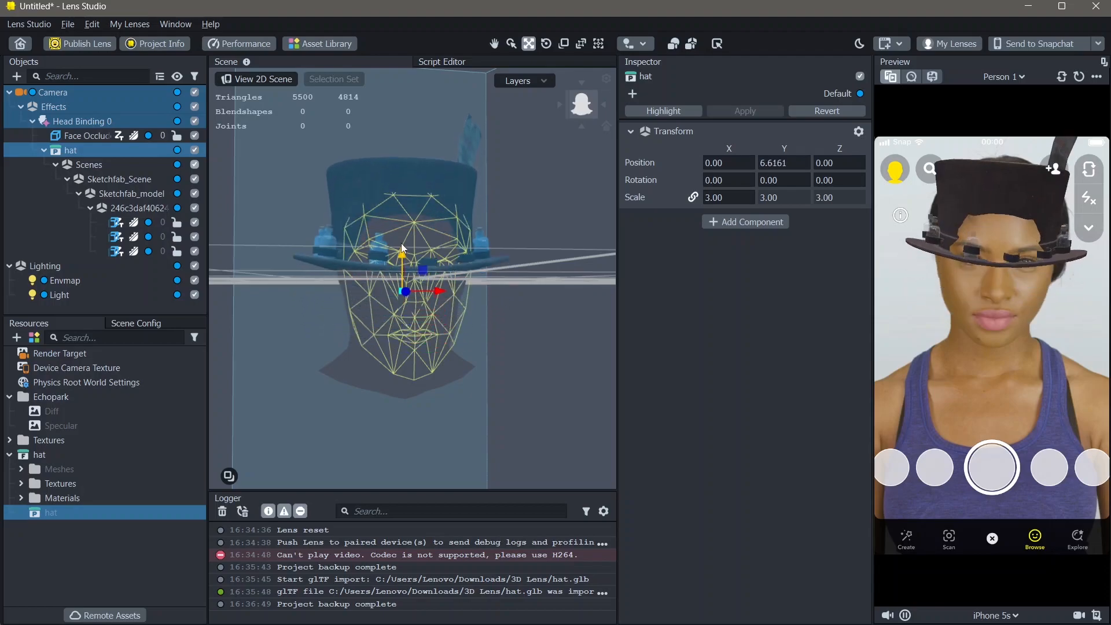
# Step: Lift the hat along Y to about 9.3 so it rests on the preview face's head
pyautogui.moveTo(403, 255); pyautogui.dragTo(402, 234)
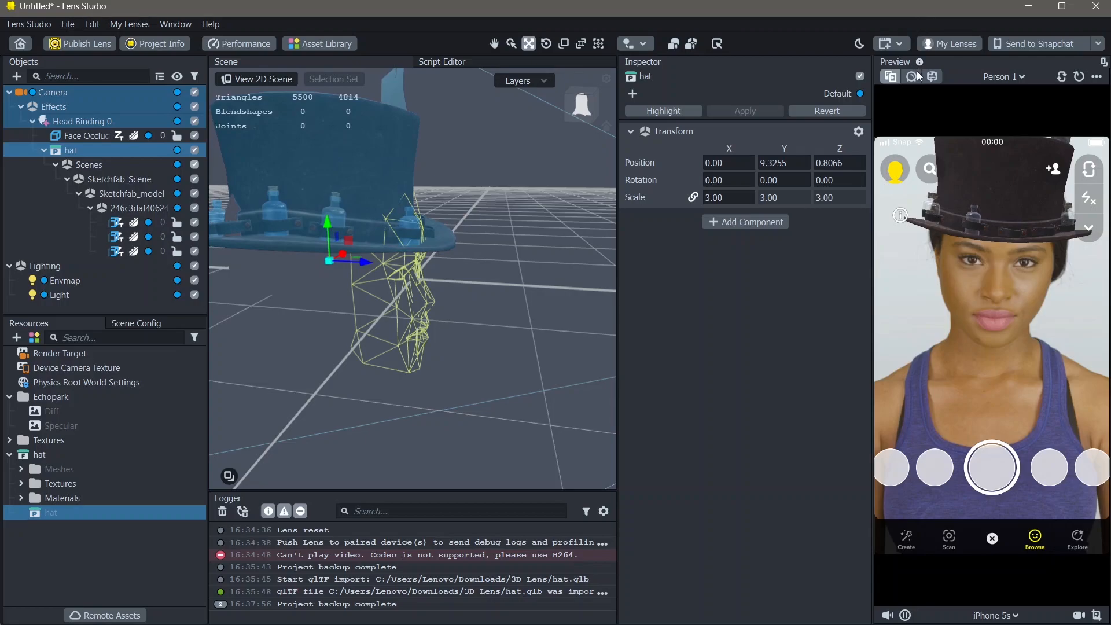
# Step: Switch the Preview panel's Person 1 selector to another preview option
pyautogui.click(1002, 77)
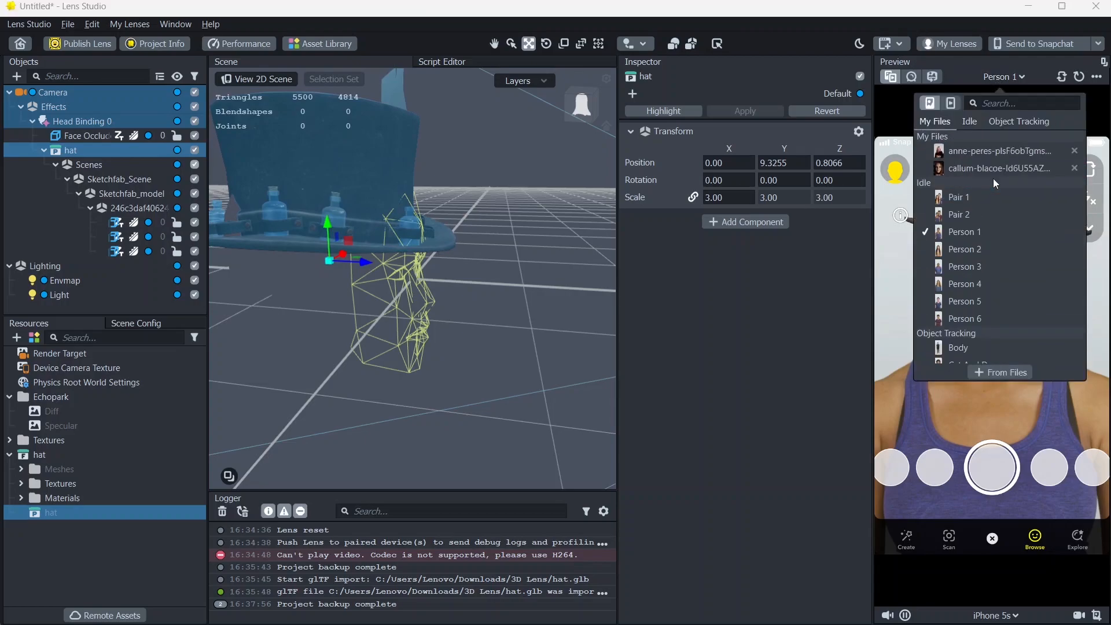
pyautogui.click(1000, 151)
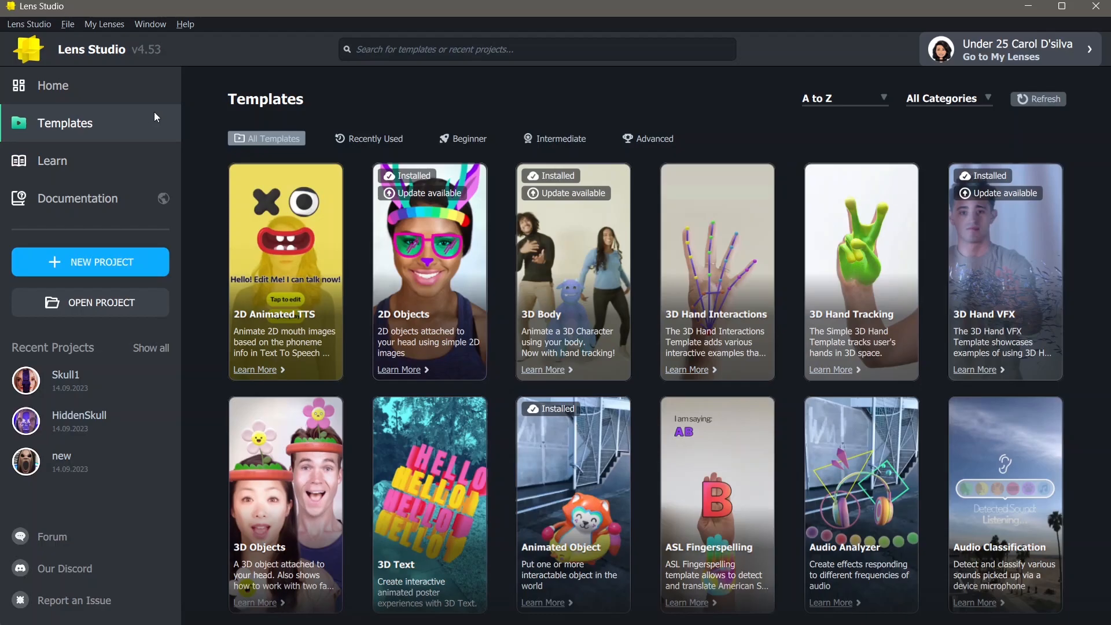
# Step: Scroll the template cards from 2D Animated TTS down to Earring Try-On and Face Mesh
pyautogui.scroll(-3)
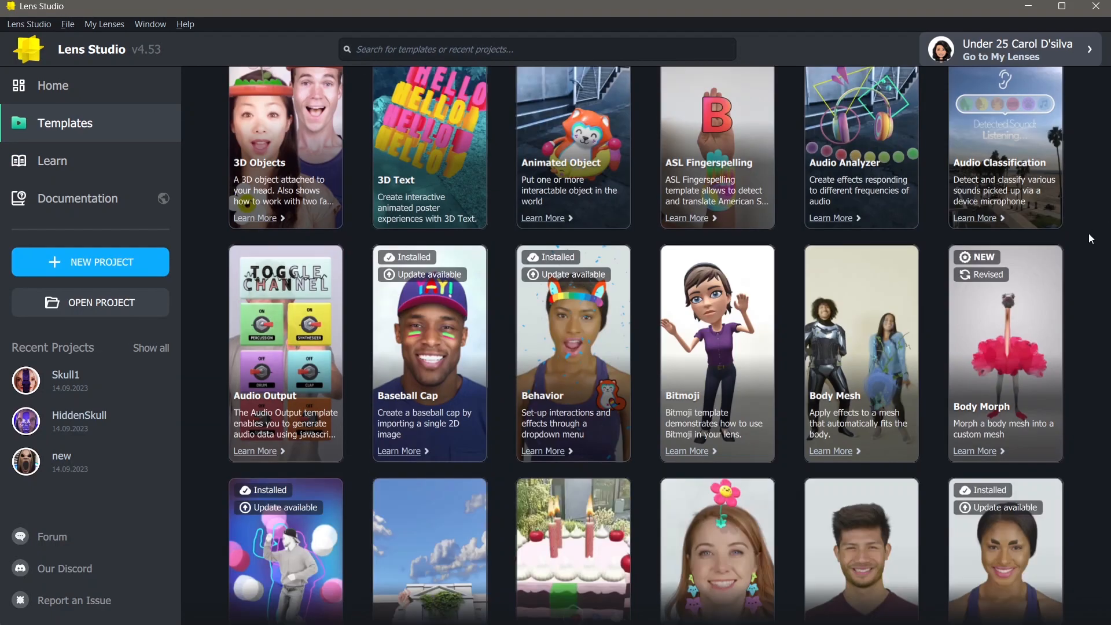
pyautogui.scroll(-3)
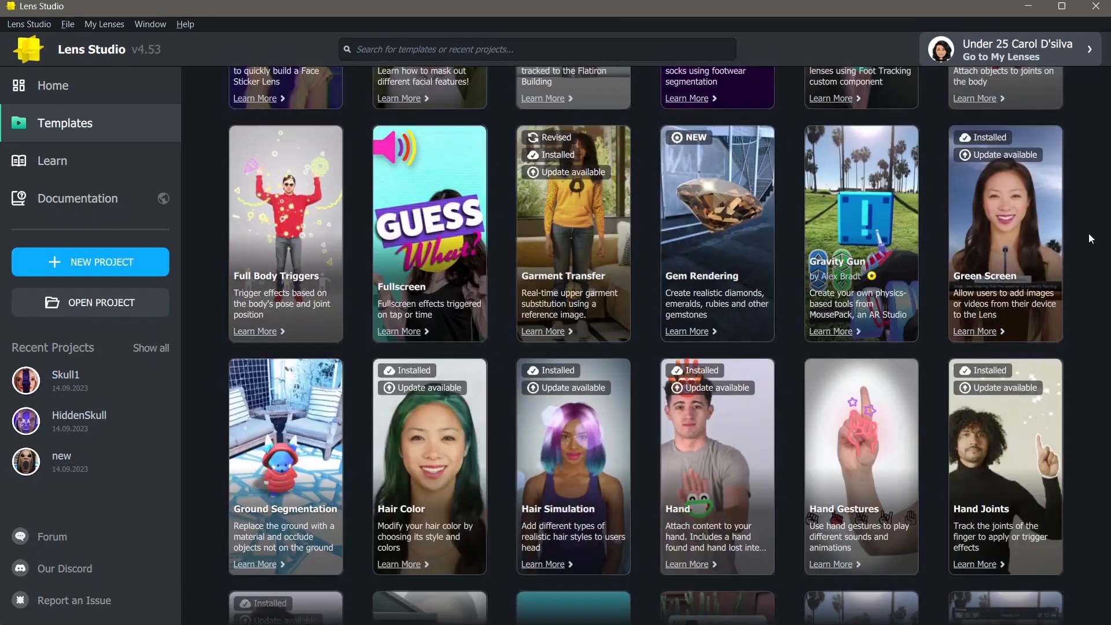
pyautogui.scroll(-3)
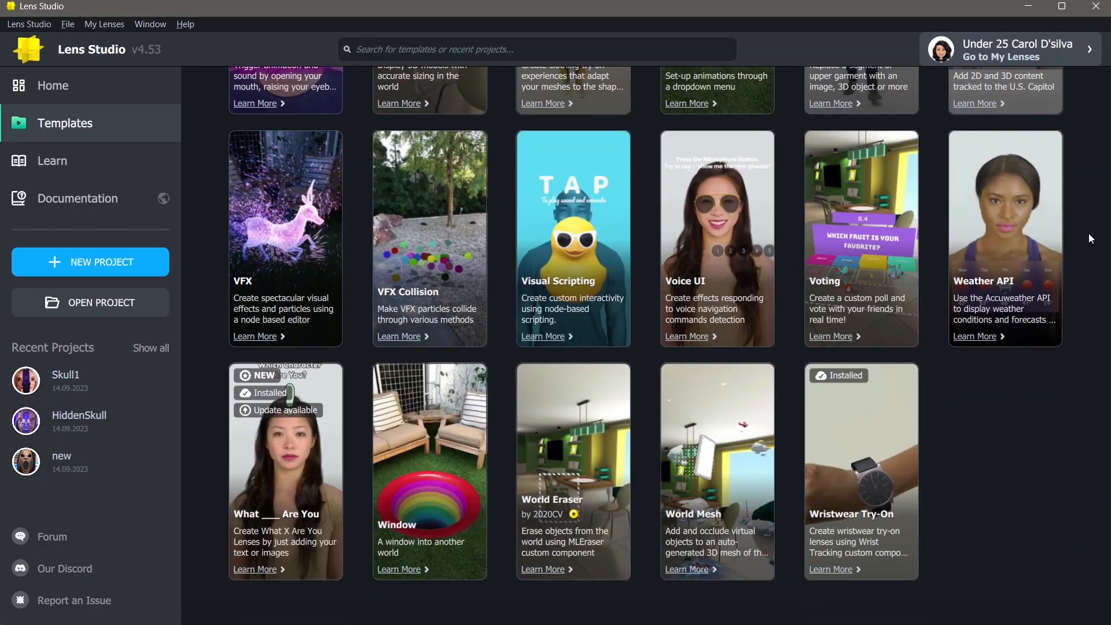
pyautogui.moveTo(863, 432)
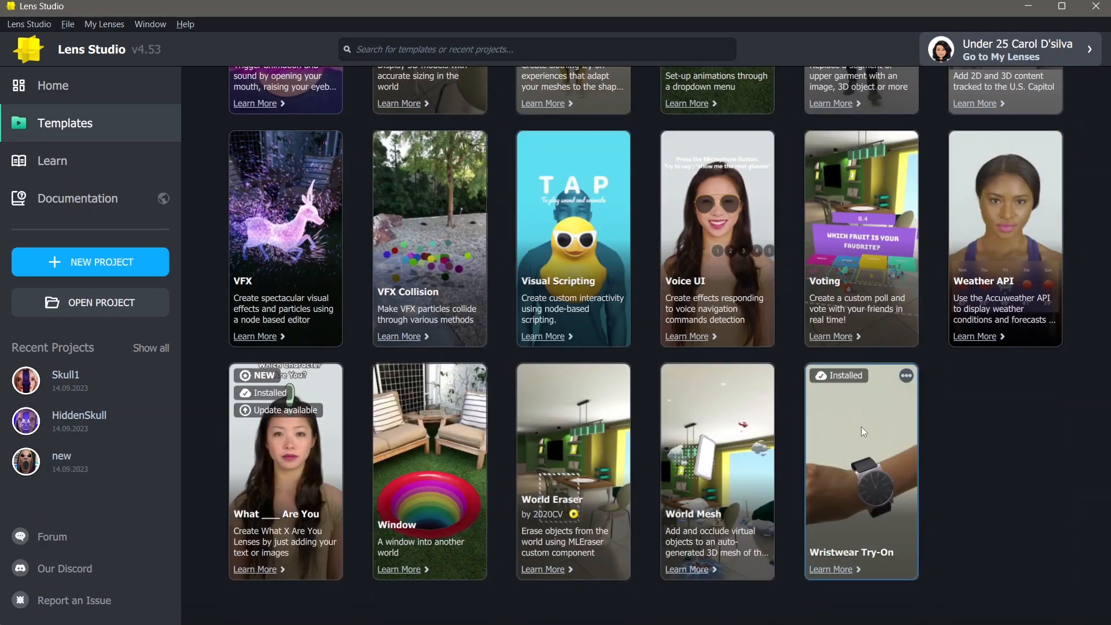
pyautogui.scroll(3)
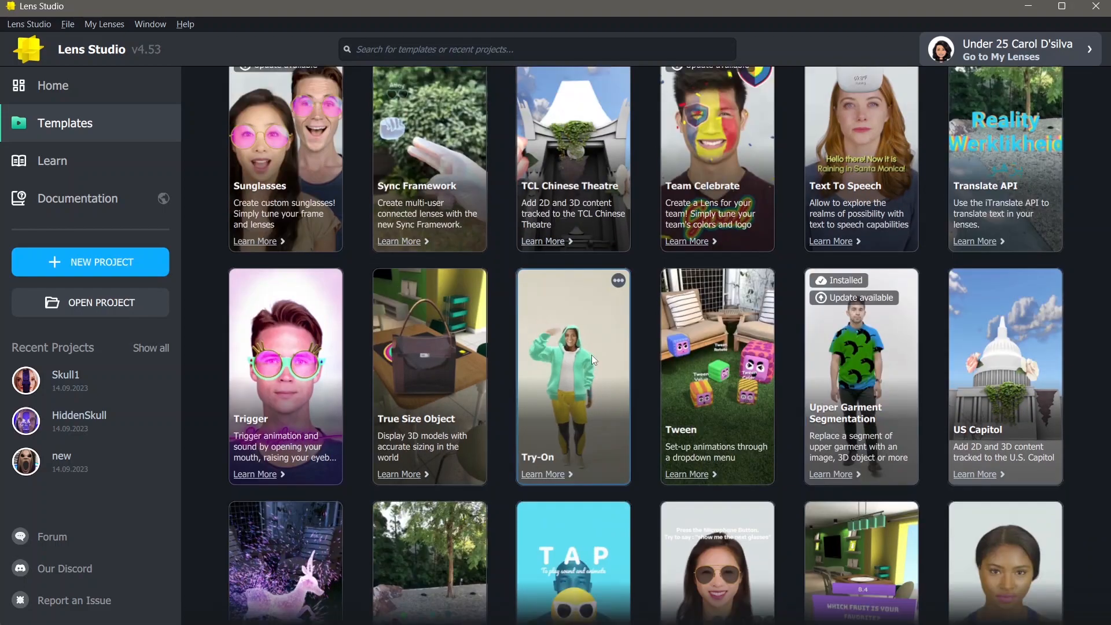
pyautogui.scroll(-3)
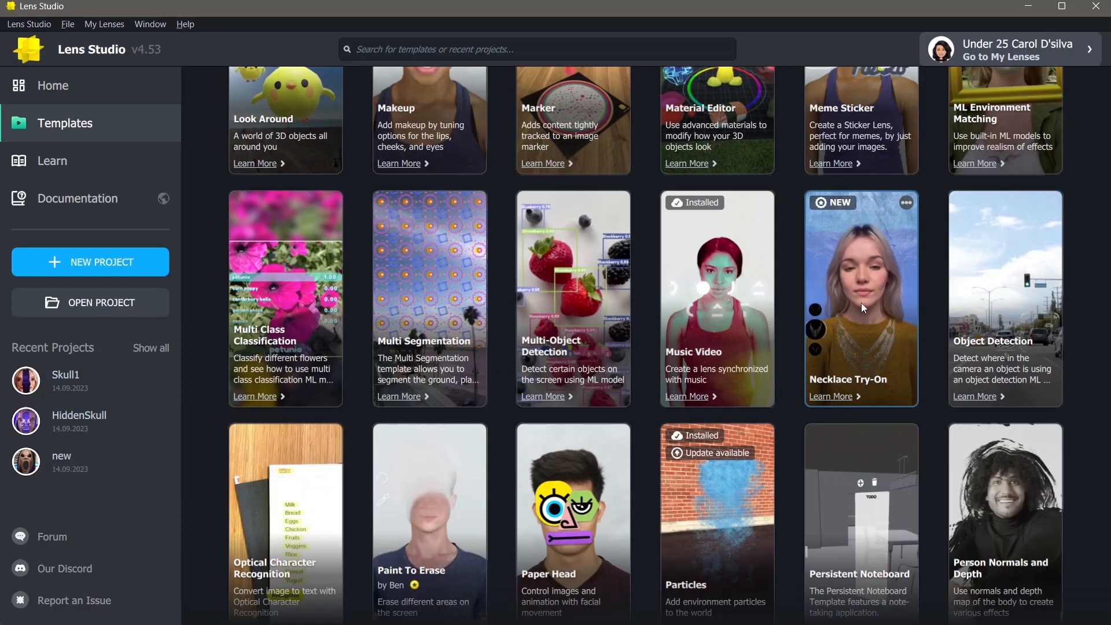
pyautogui.scroll(3)
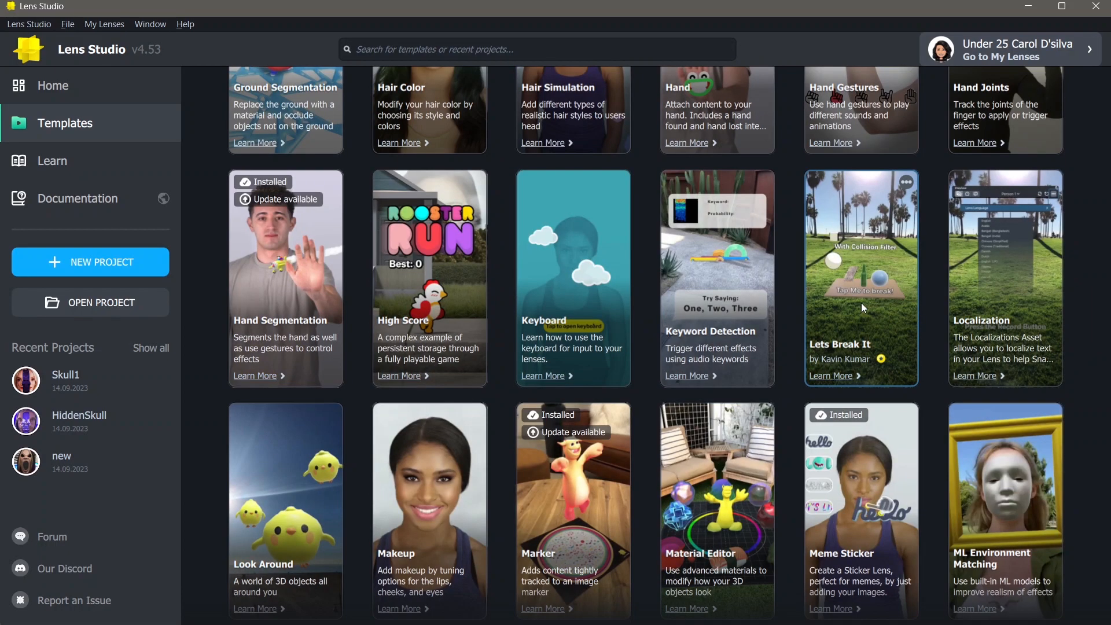
pyautogui.scroll(-3)
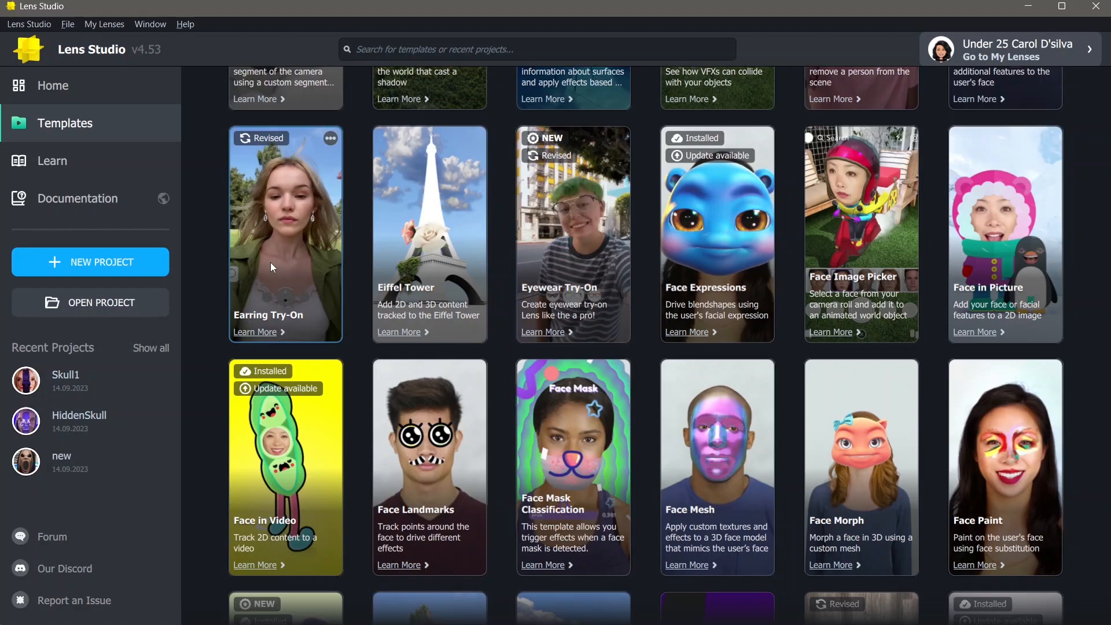
pyautogui.moveTo(272, 268)
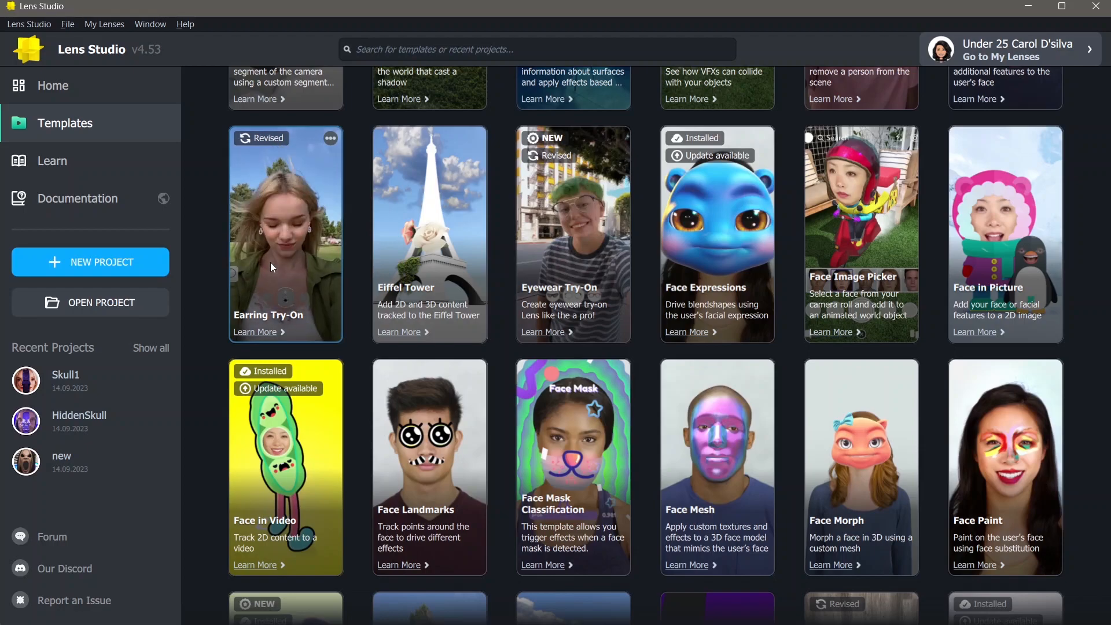